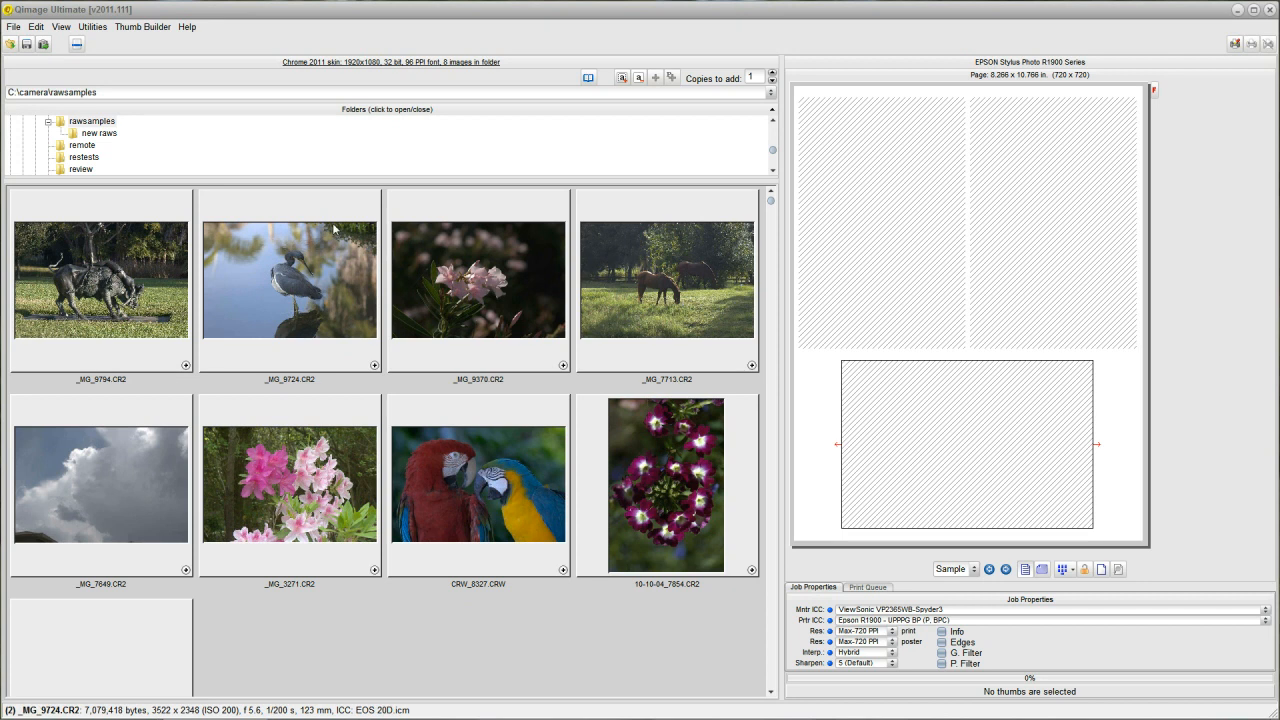
mouse_move(332, 244)
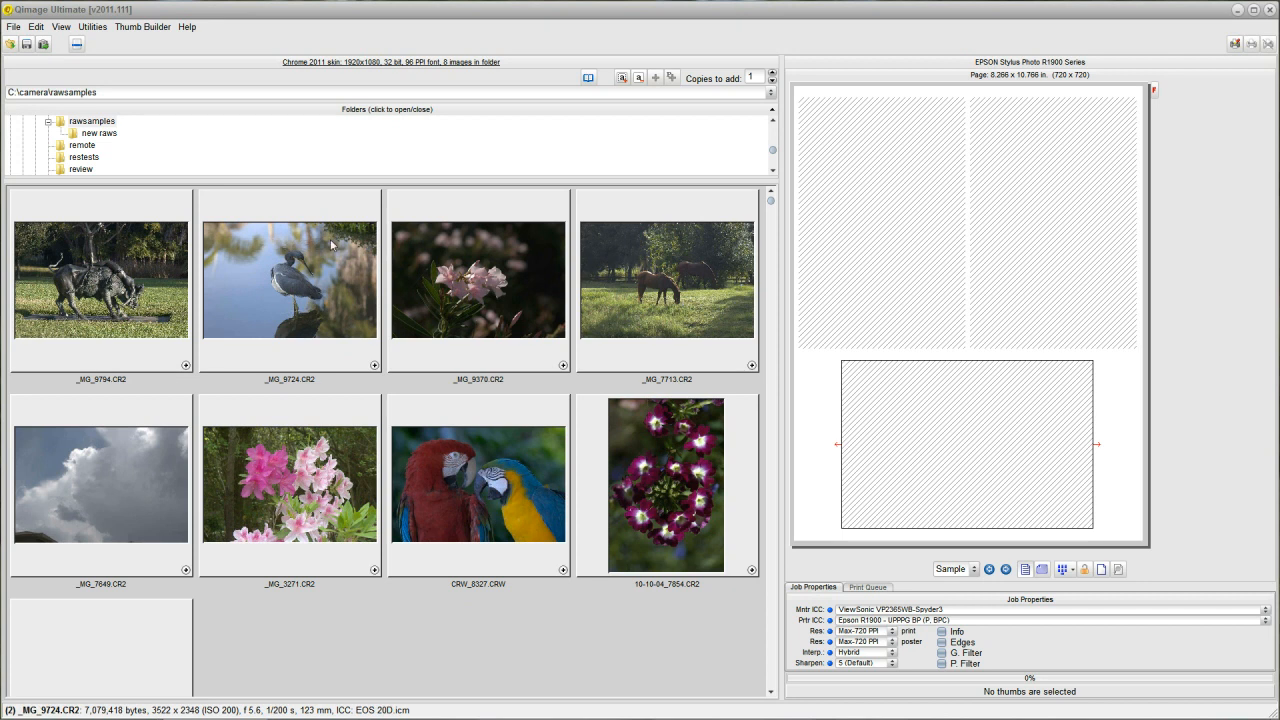
mouse_move(318, 229)
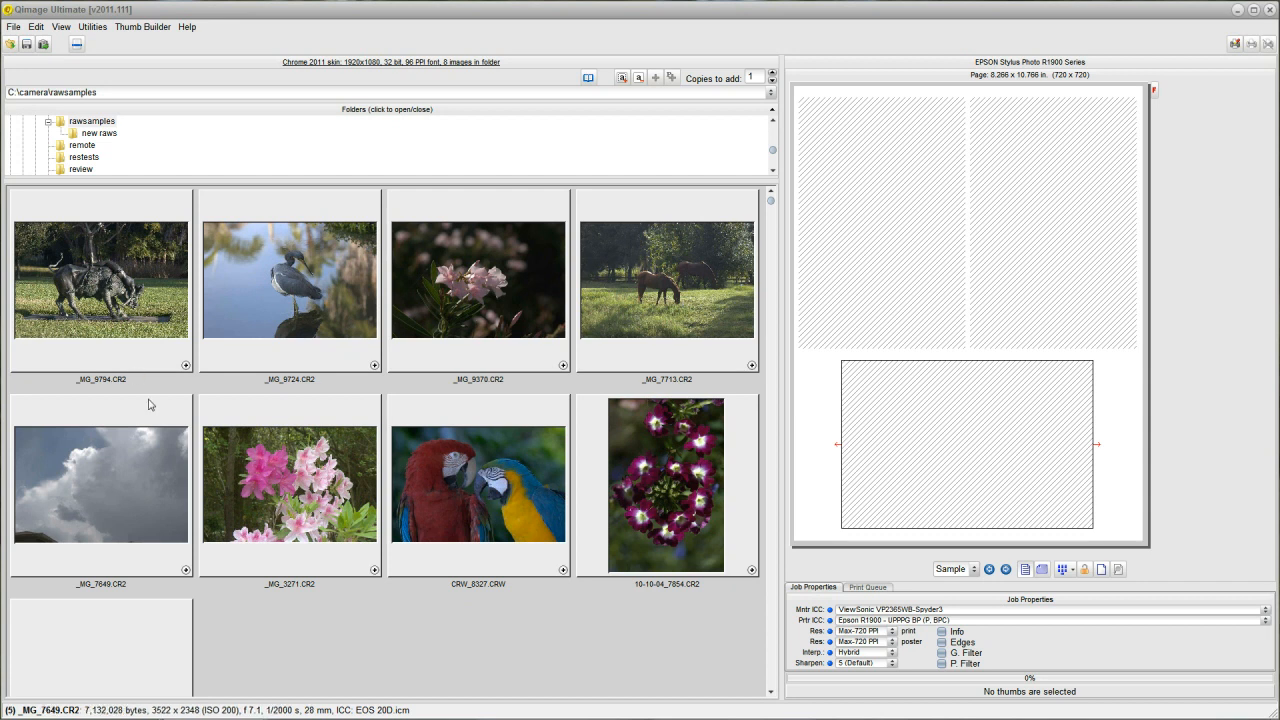
Step: Open the 'new raws' folder so Qimage starts building its RAW cache
left_click(477, 285)
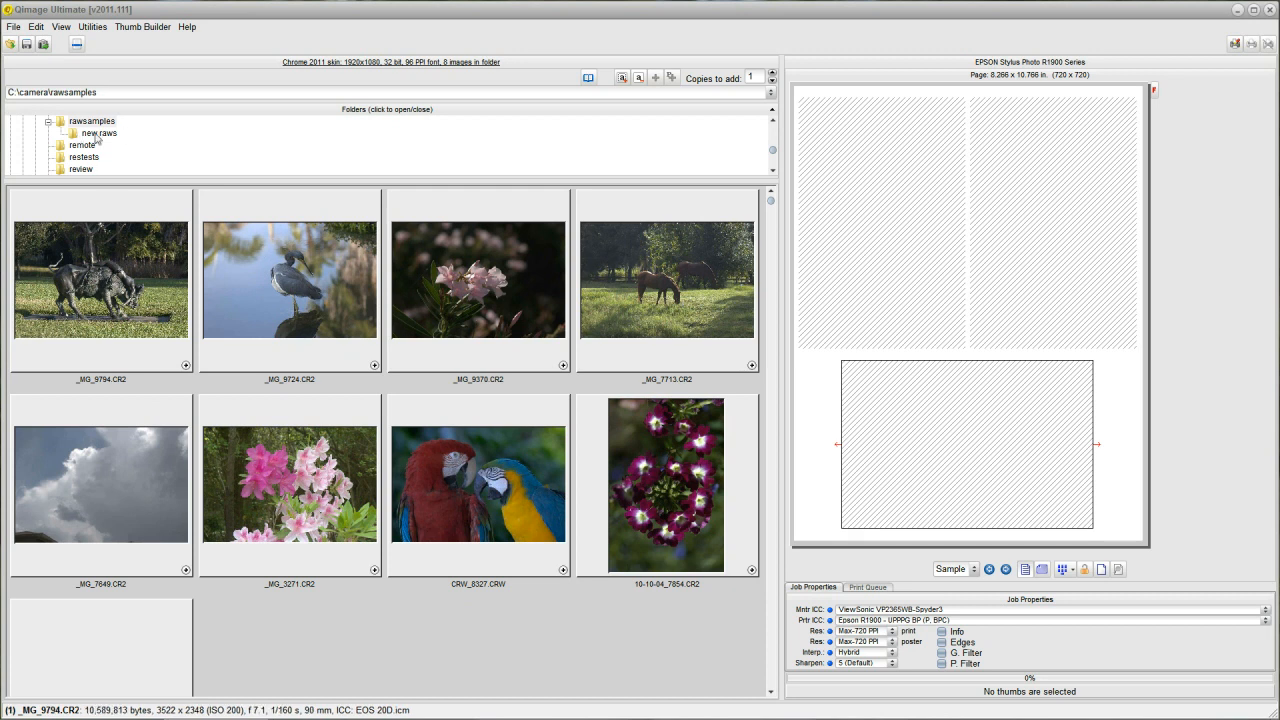
mouse_move(101, 138)
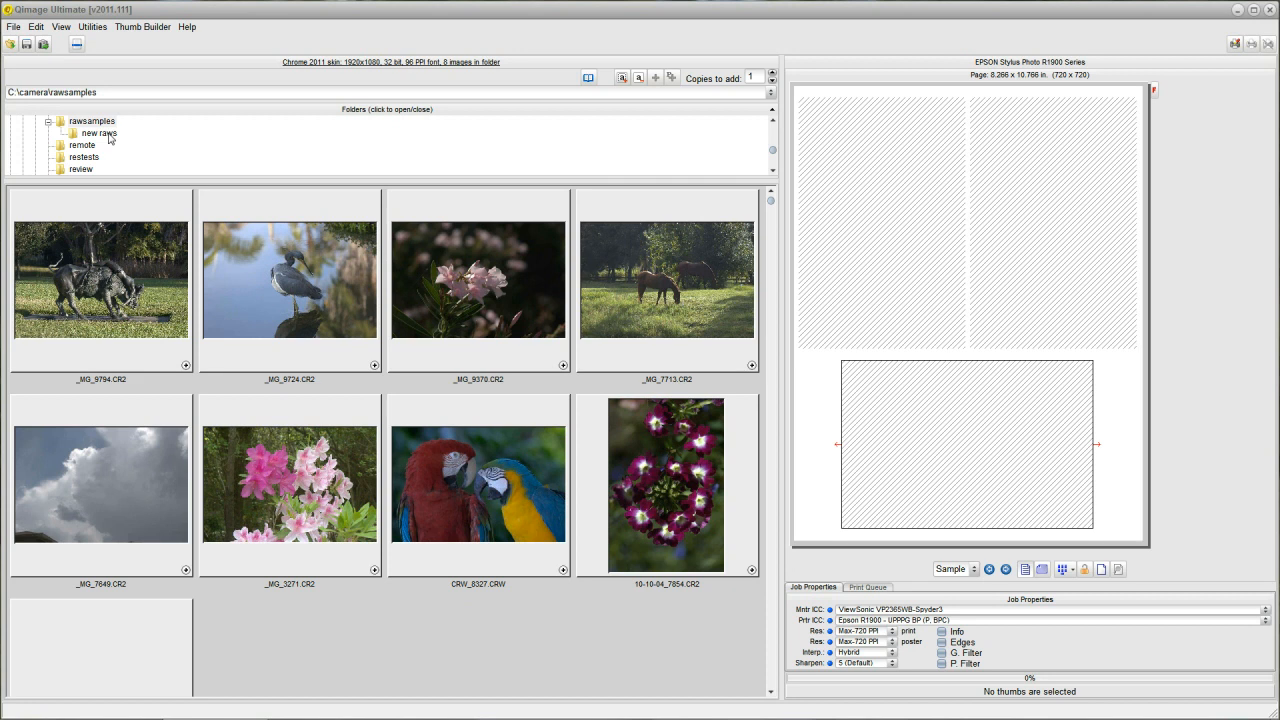
mouse_move(178, 174)
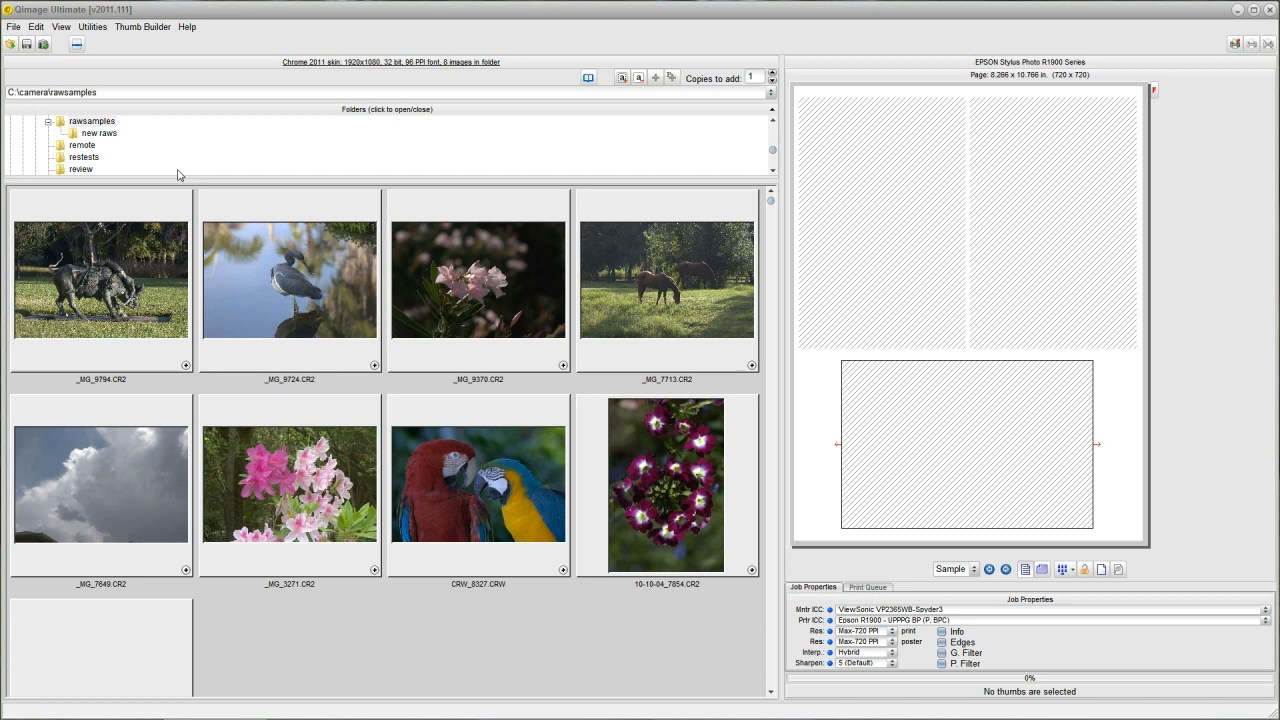
mouse_move(100, 140)
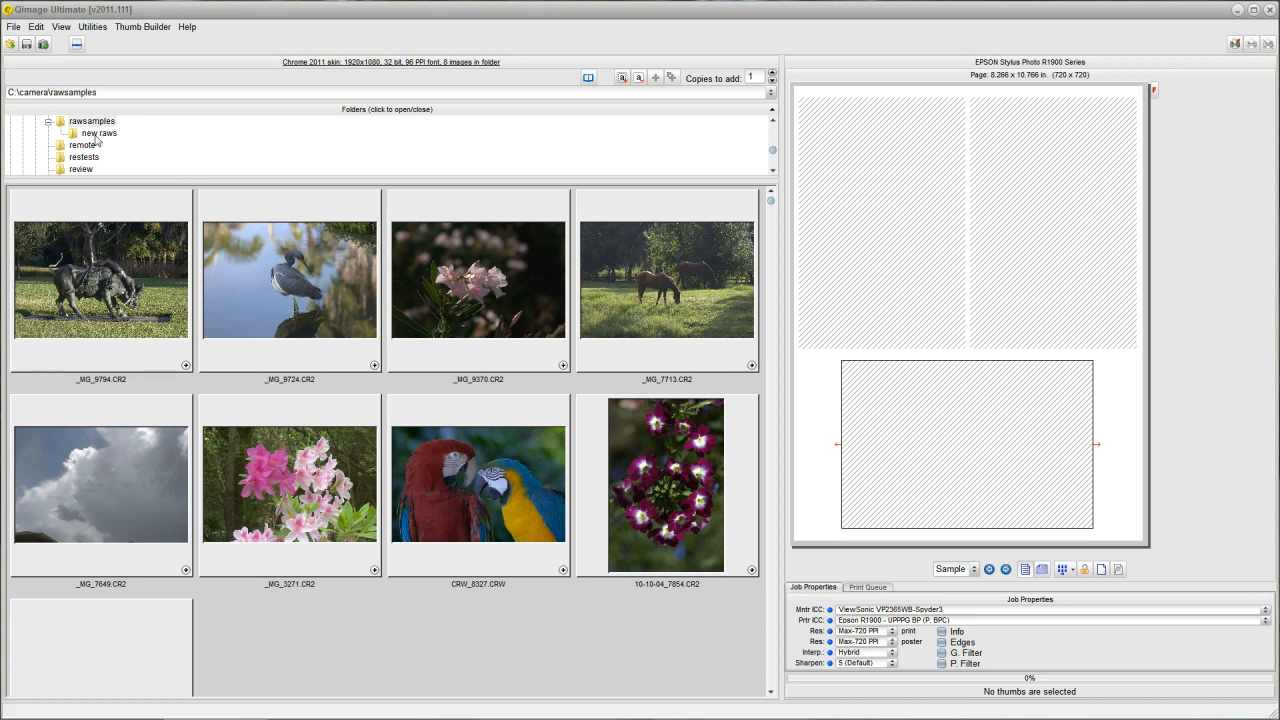
mouse_move(98, 138)
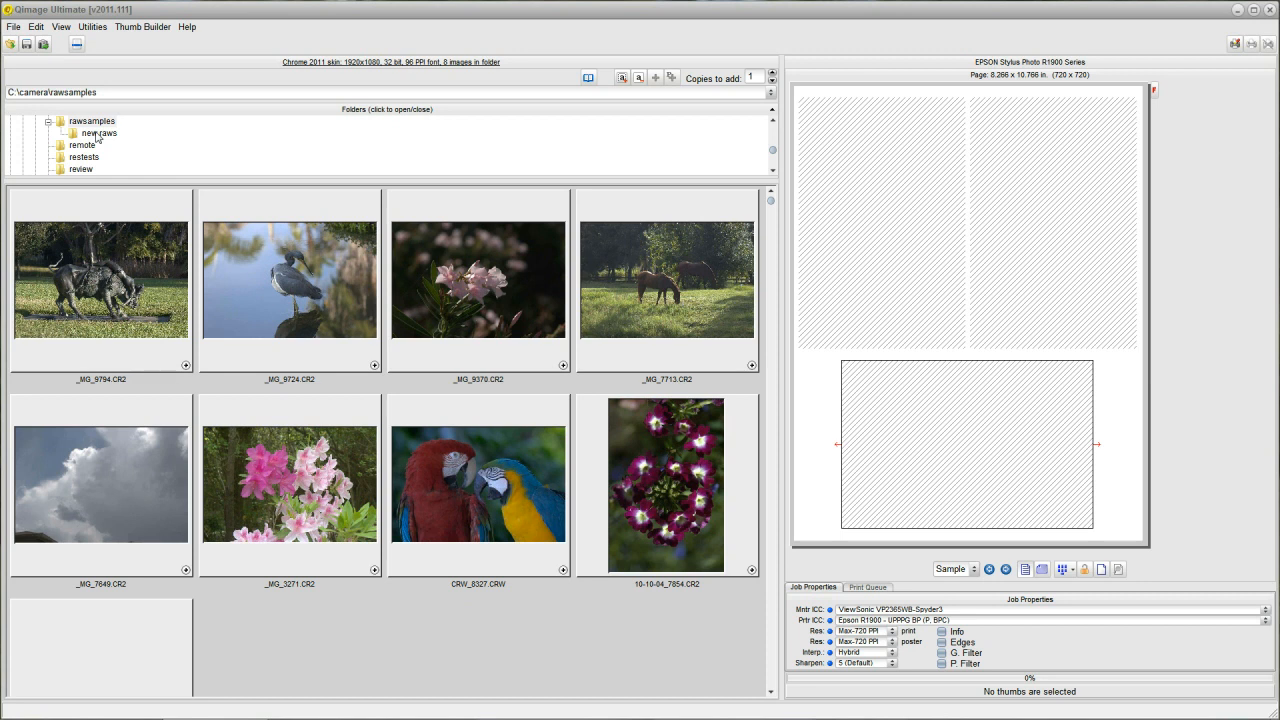
mouse_move(125, 171)
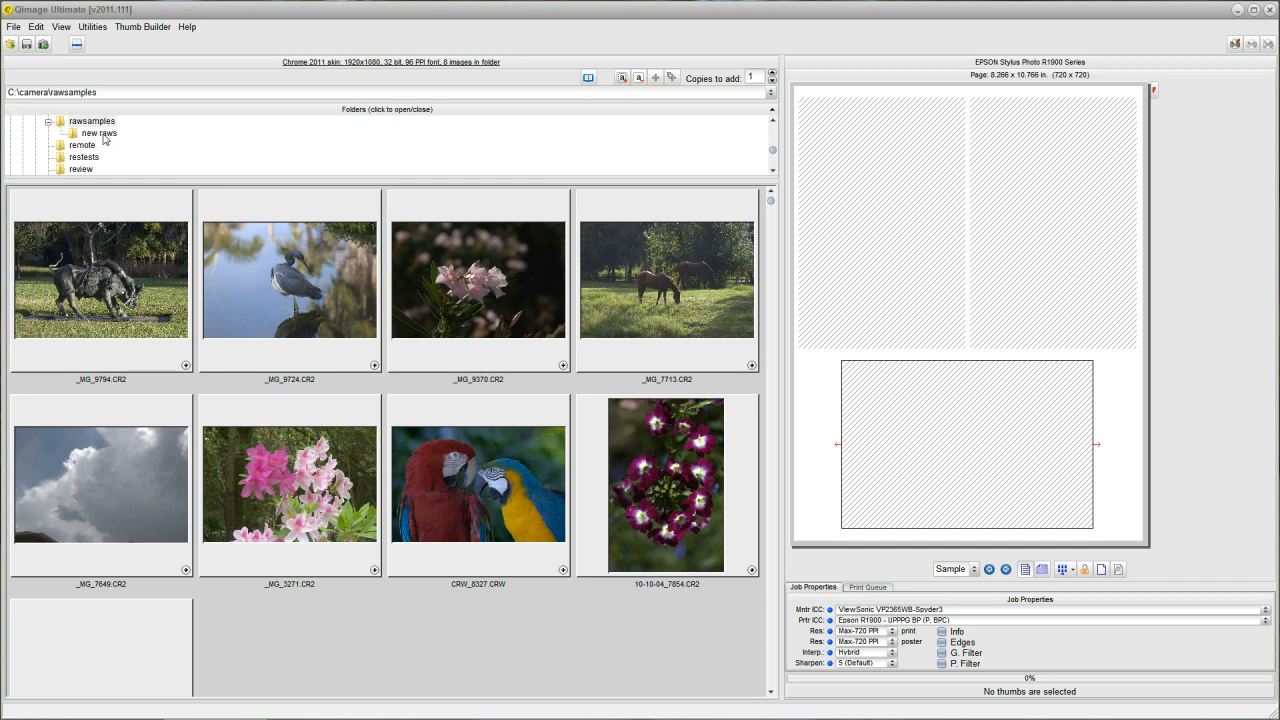
mouse_move(112, 144)
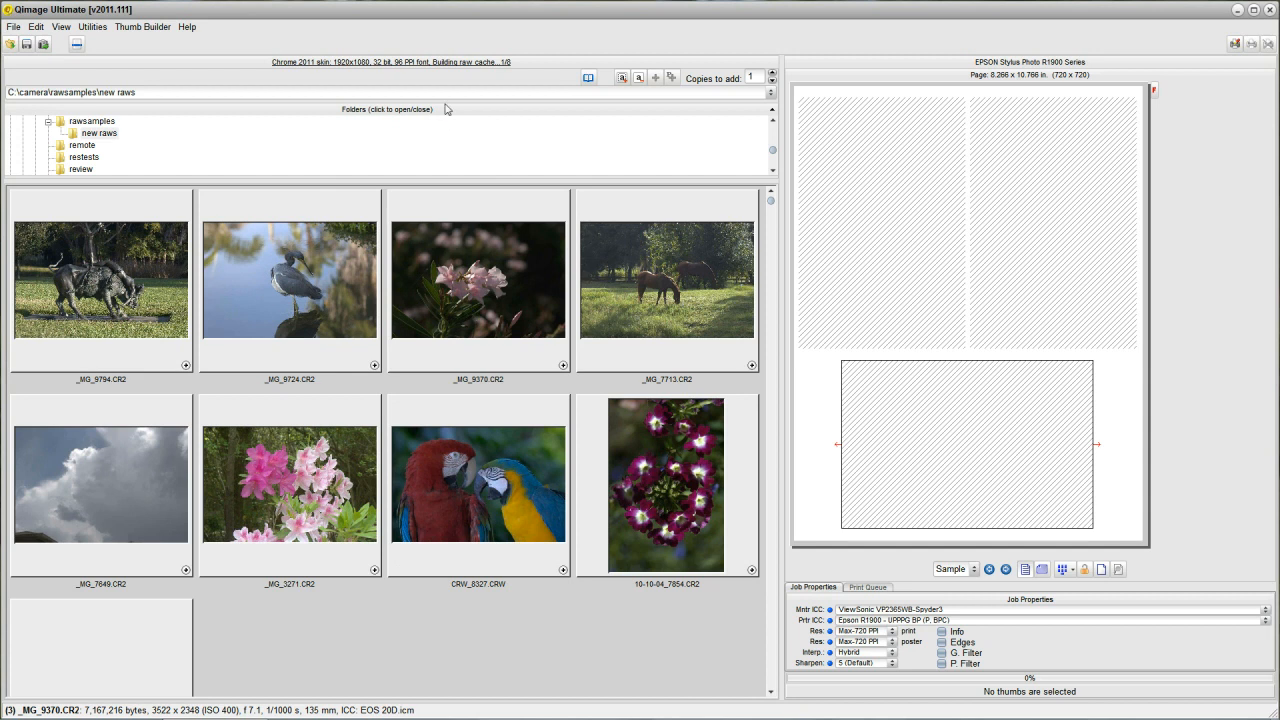
mouse_move(486, 38)
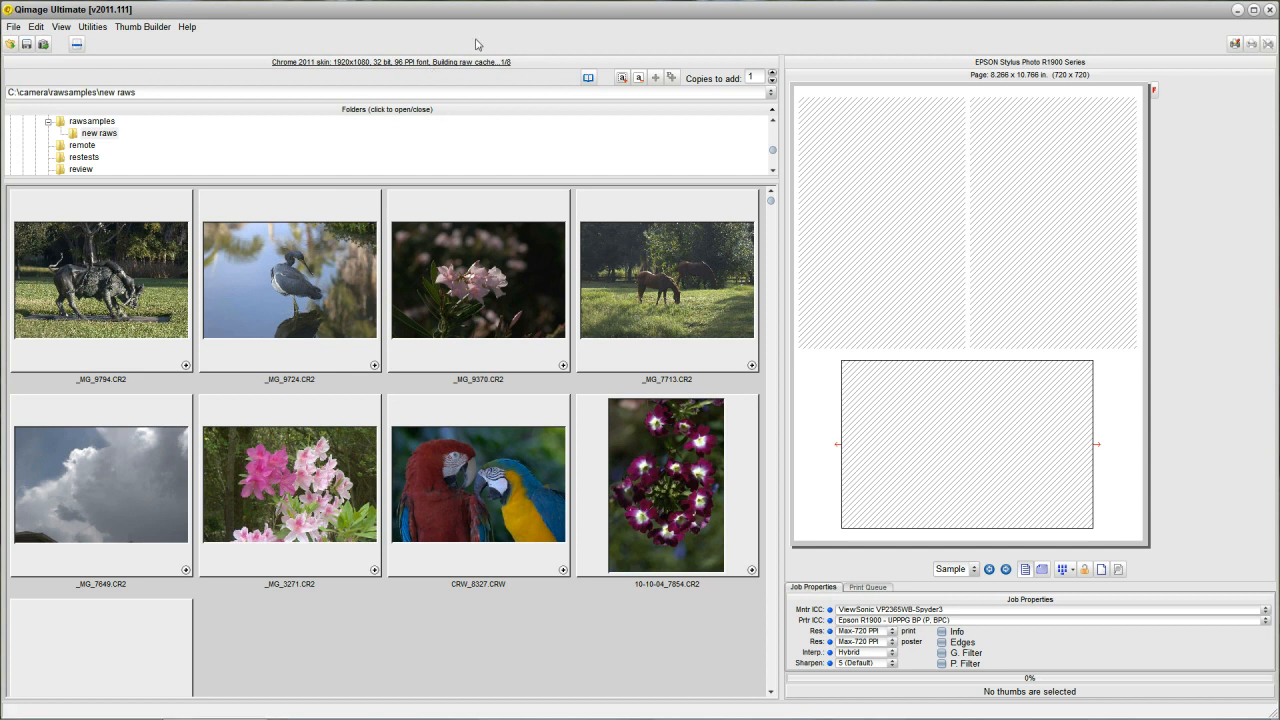
mouse_move(524, 62)
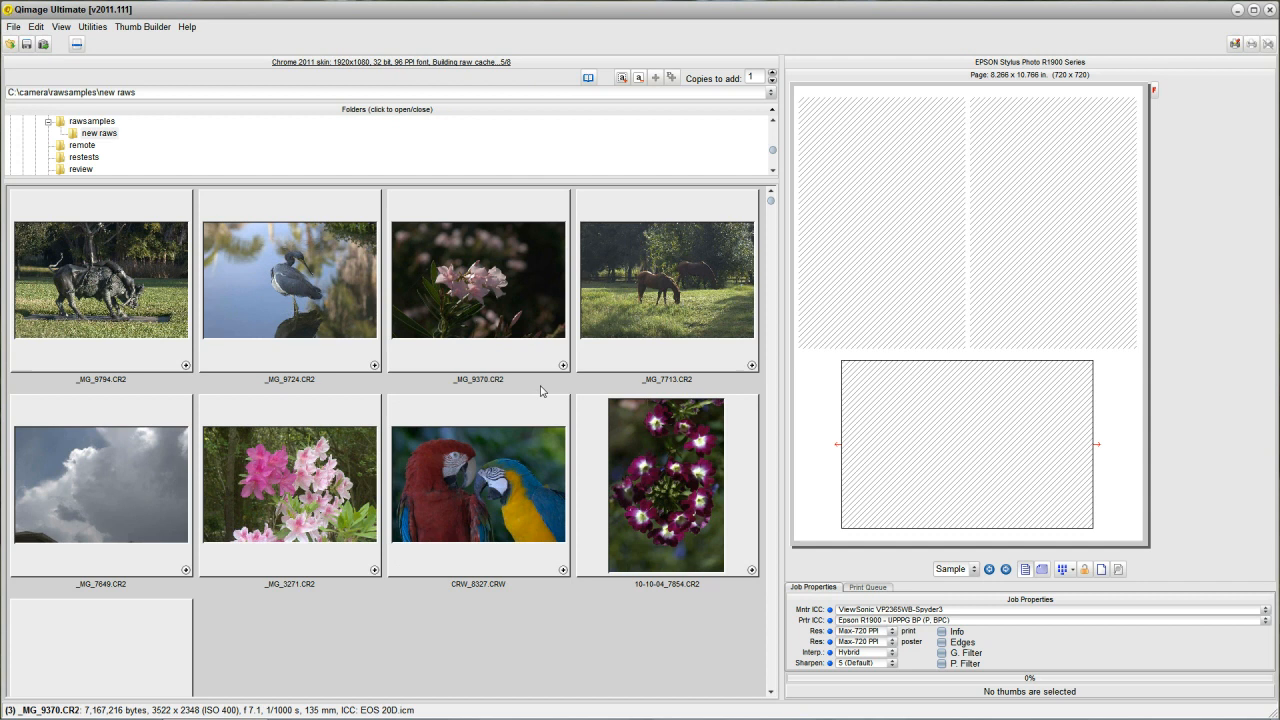
left_click(473, 280)
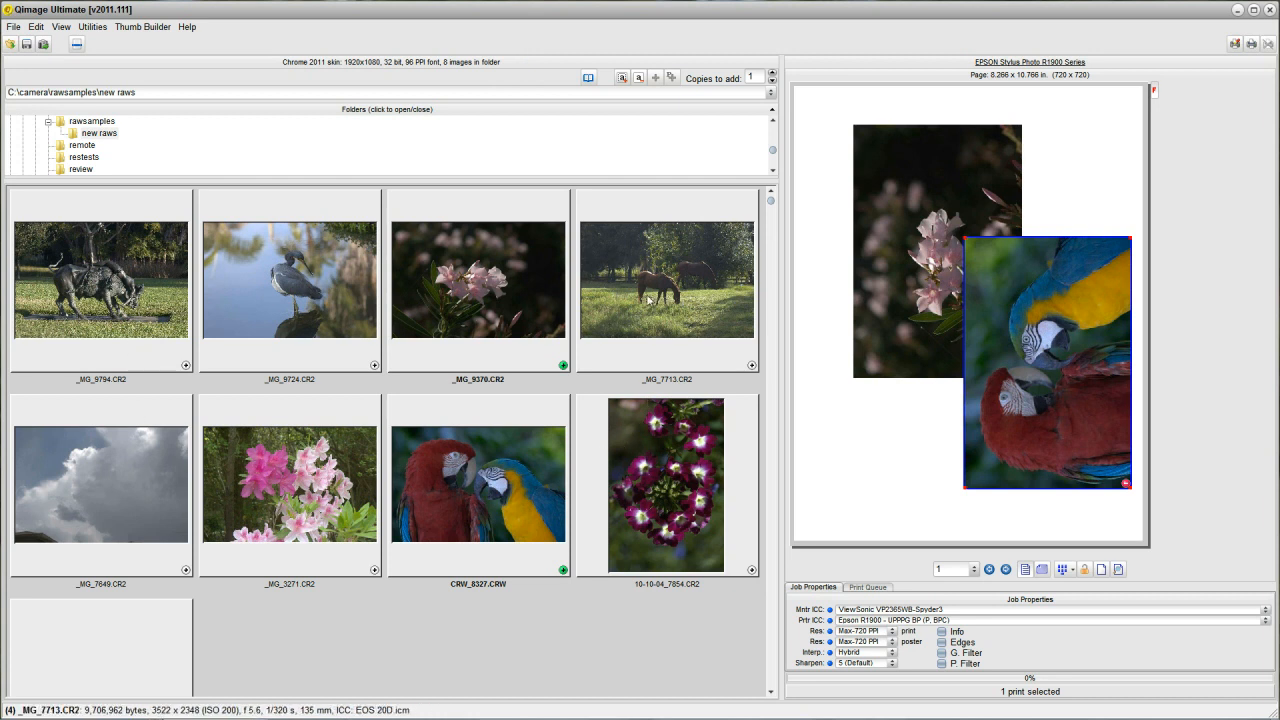
mouse_move(609, 314)
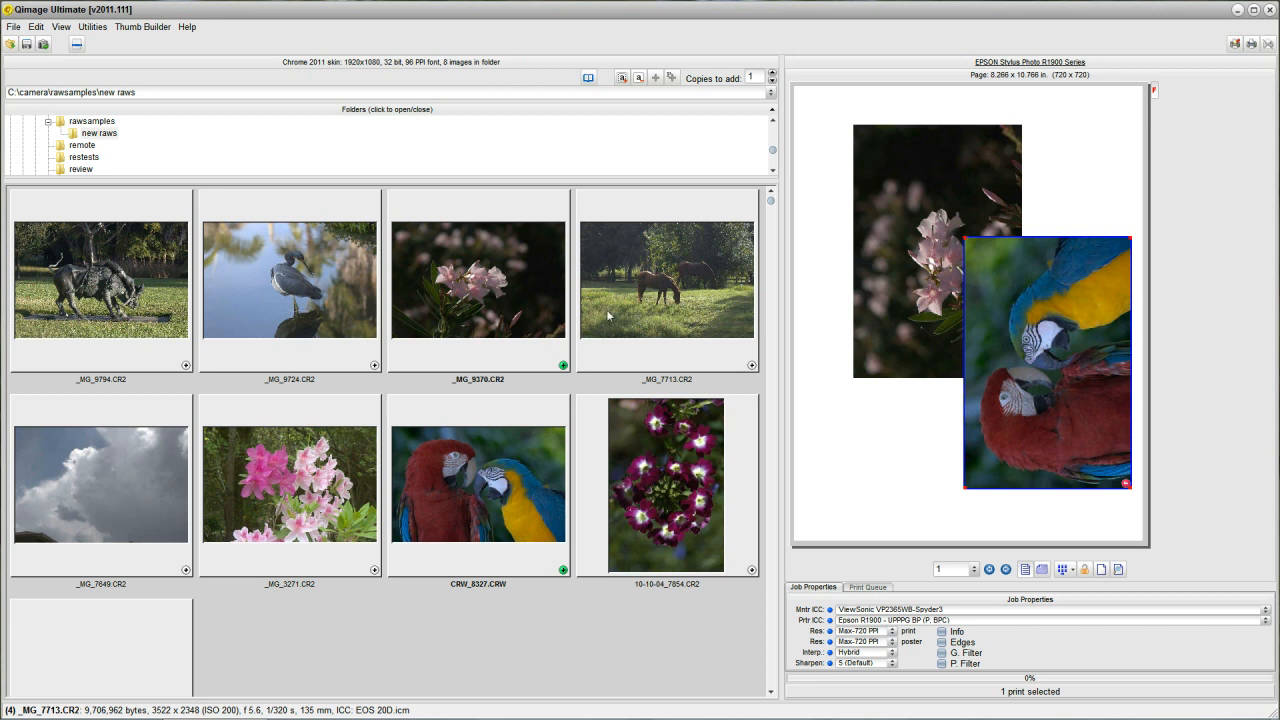
mouse_move(495, 332)
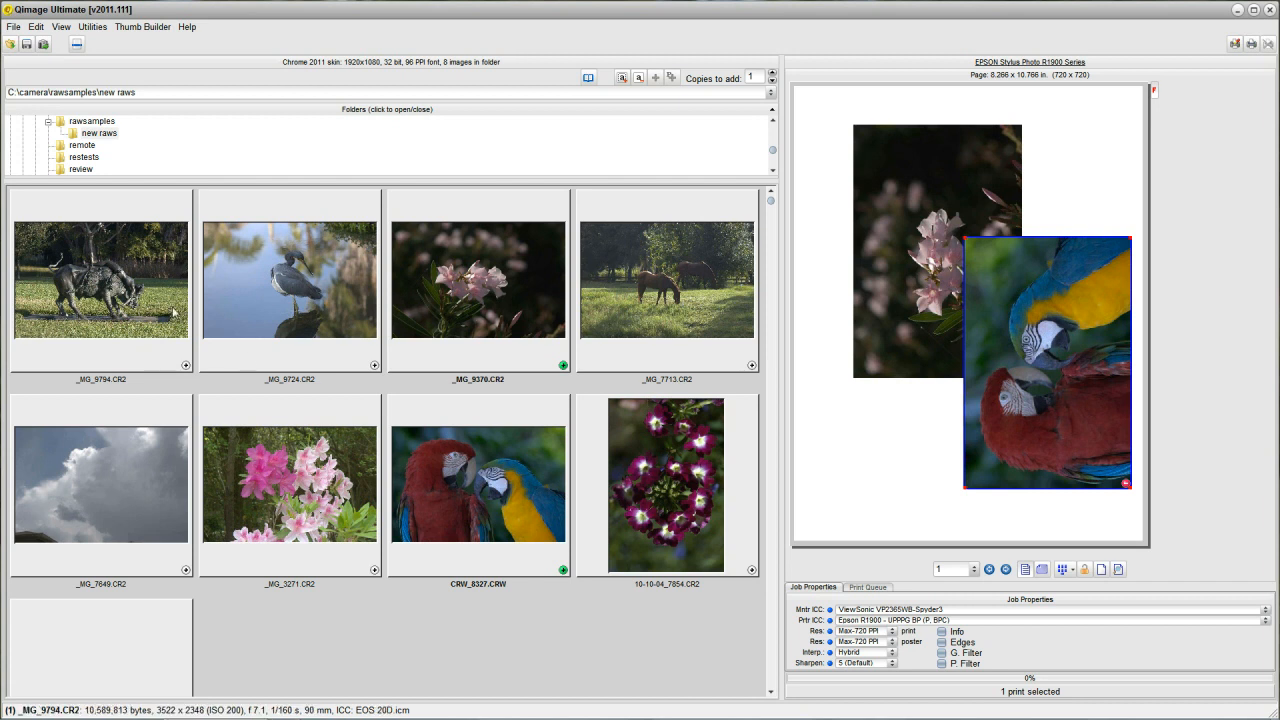
mouse_move(125, 325)
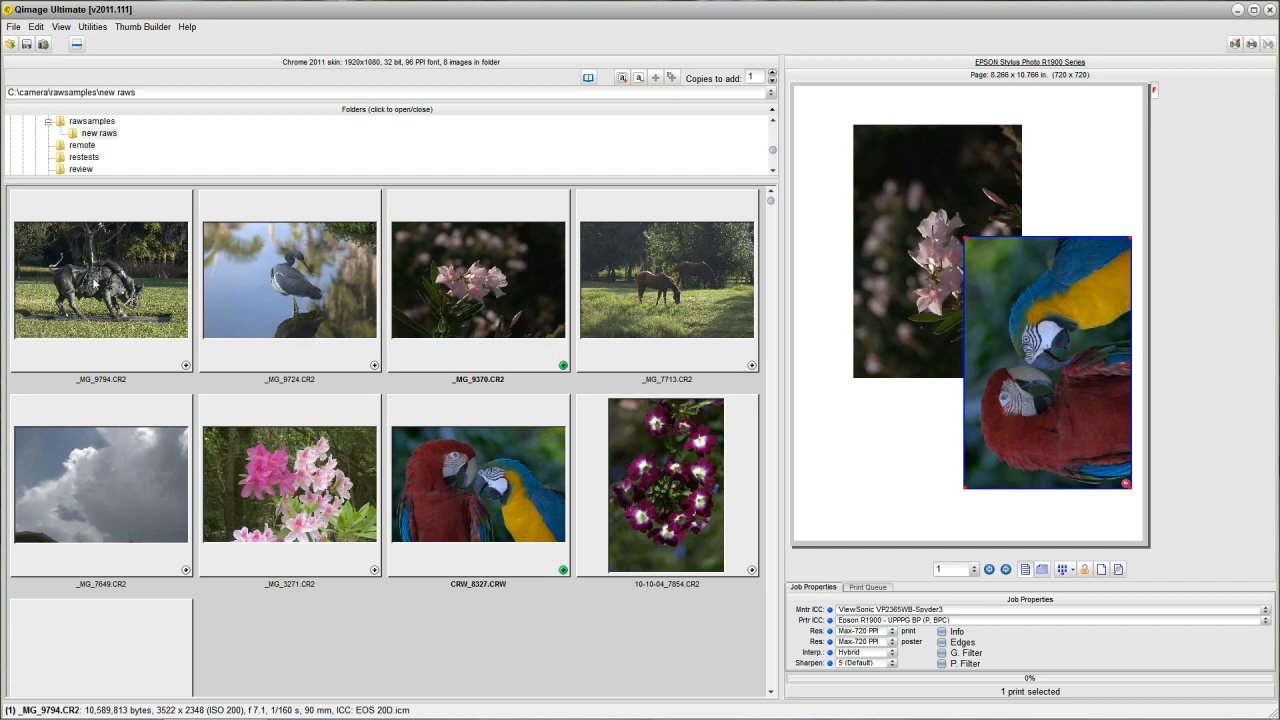
Step: Select the pink flower photo _MG_9370.CR2 and the parrot photo CRW_8327.CRW
left_click(290, 280)
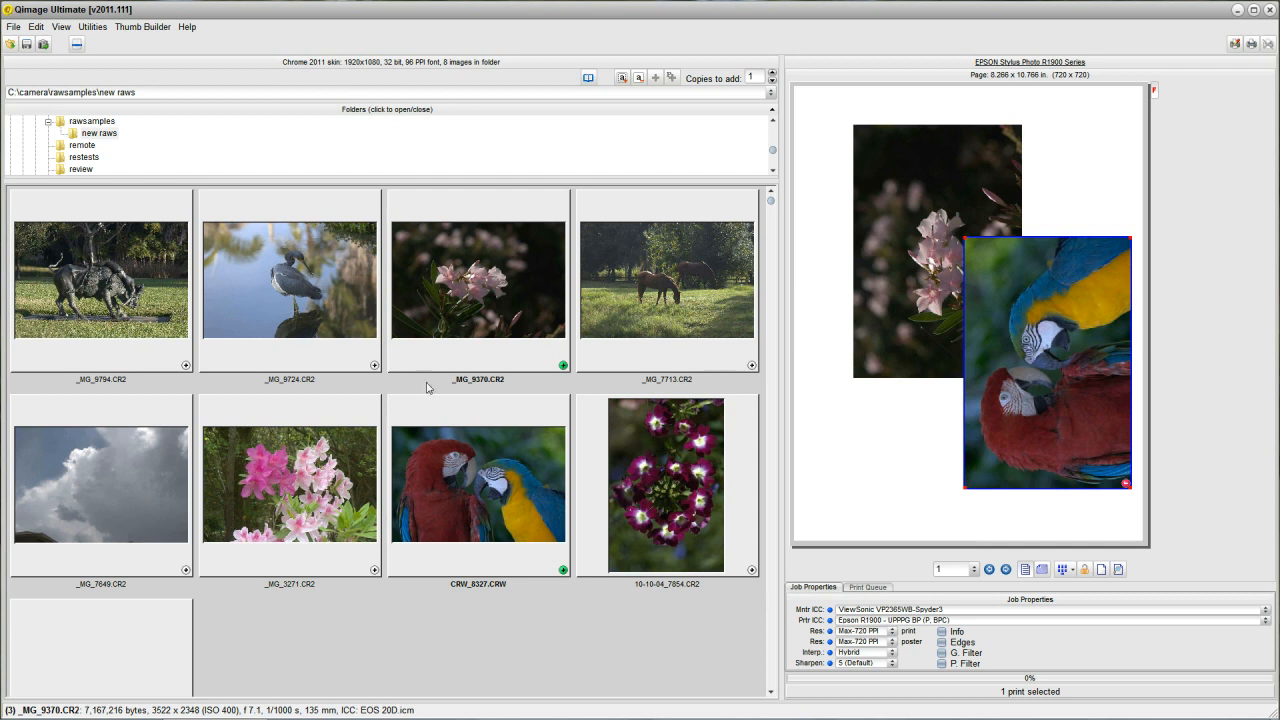
left_click(475, 502)
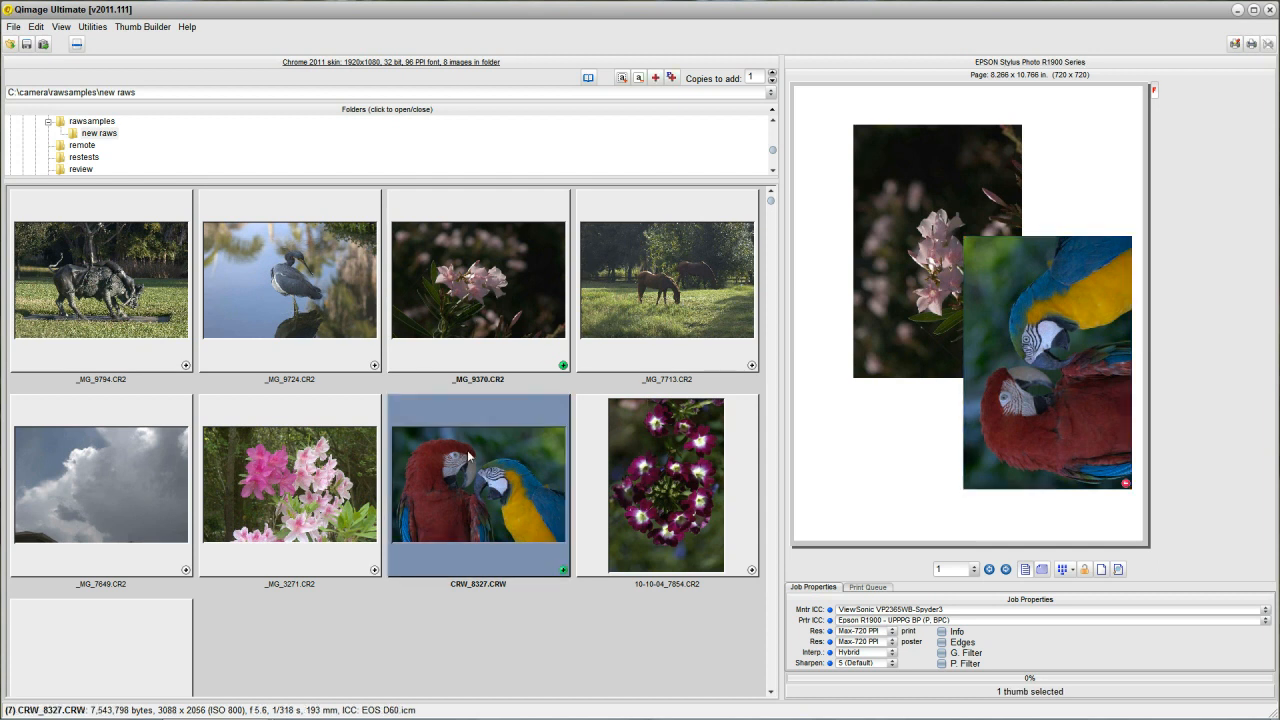
double_click(473, 495)
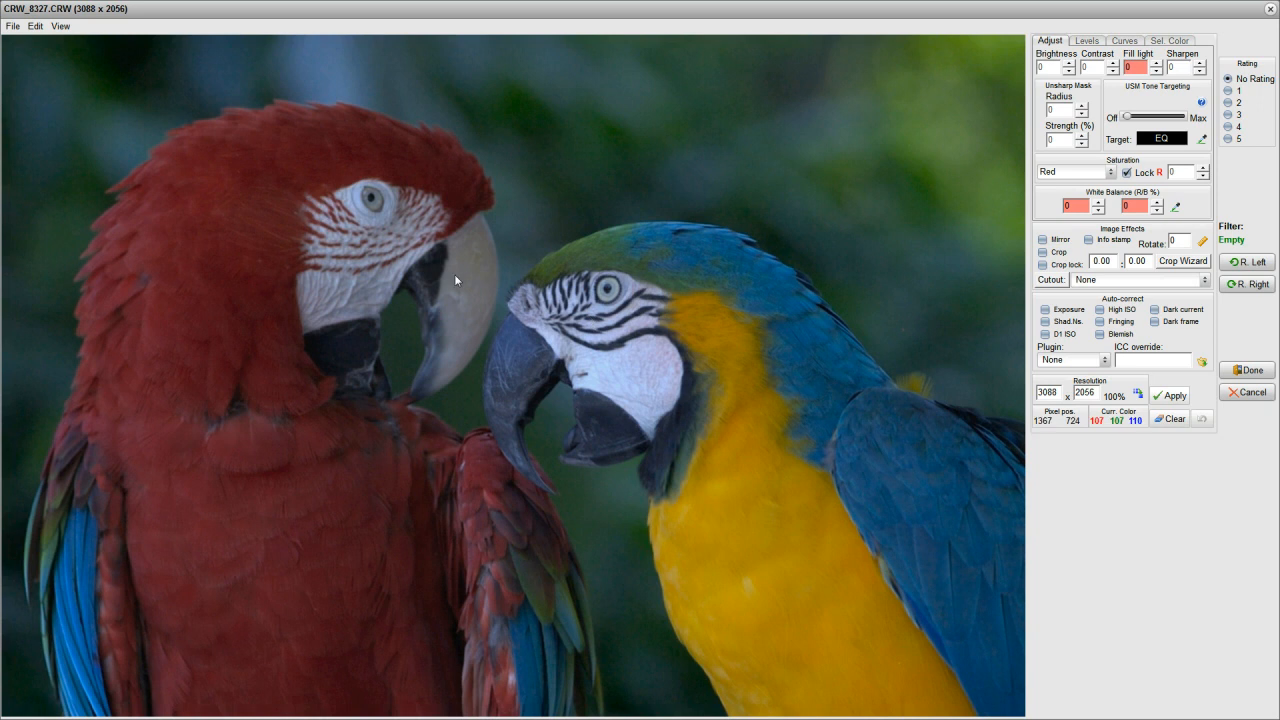
mouse_move(732, 338)
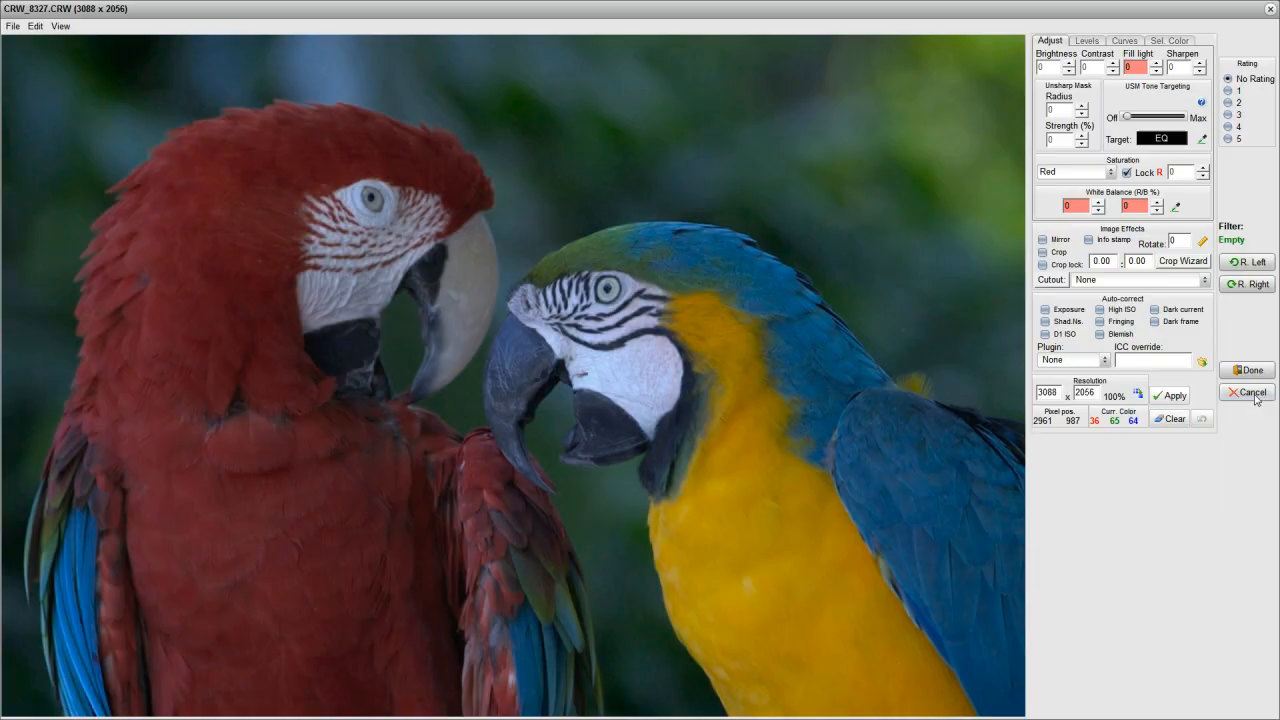
left_click(1251, 393)
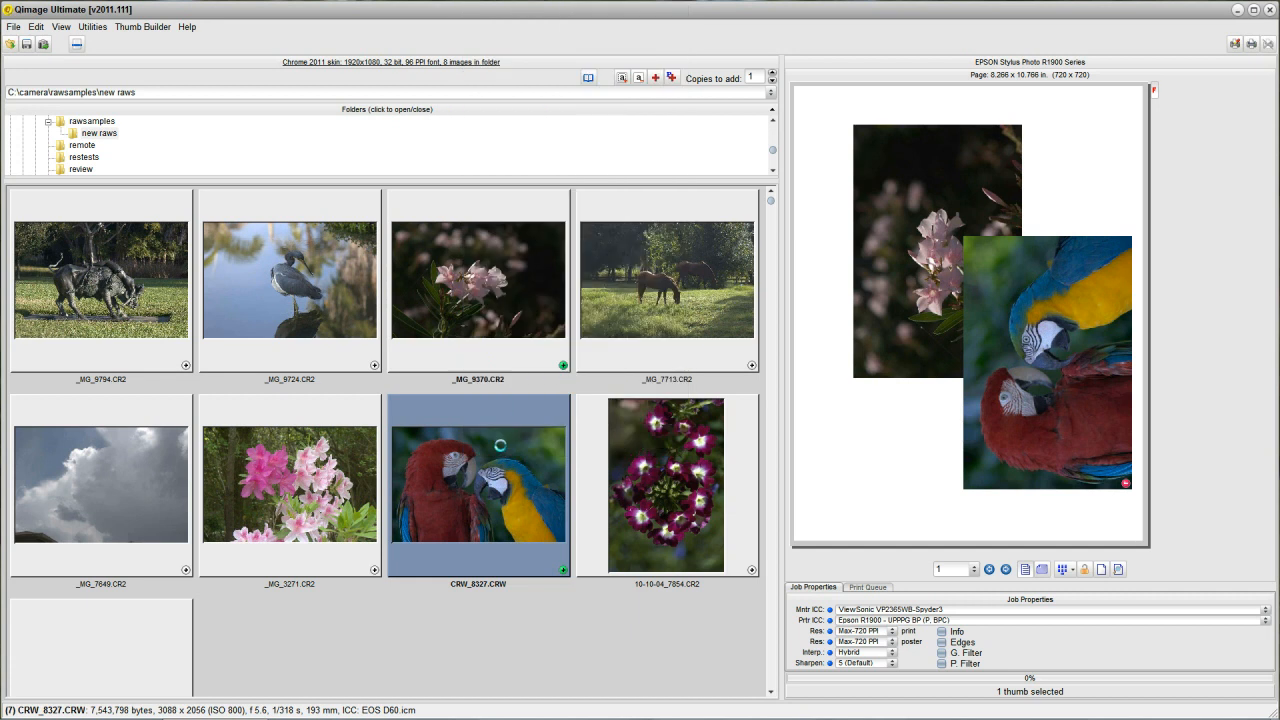
Step: View the parrot photo full size, then select the heron thumbnail and the folder
double_click(473, 500)
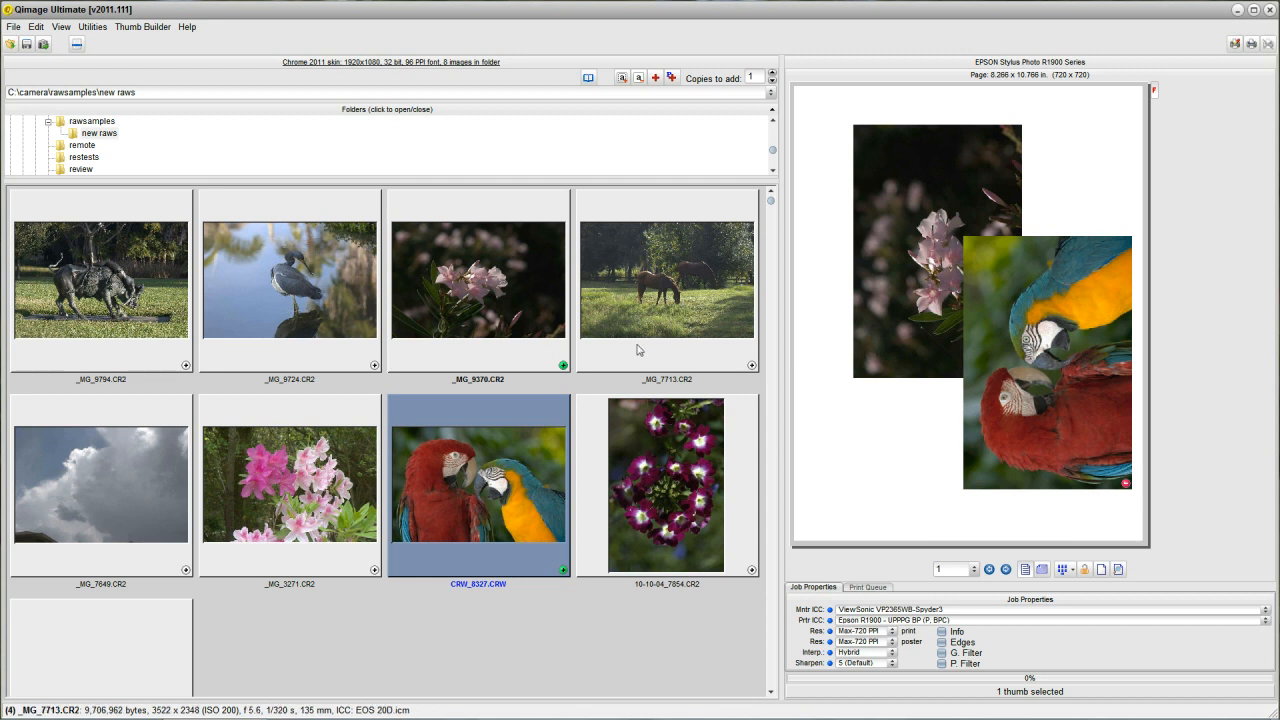
mouse_move(735, 293)
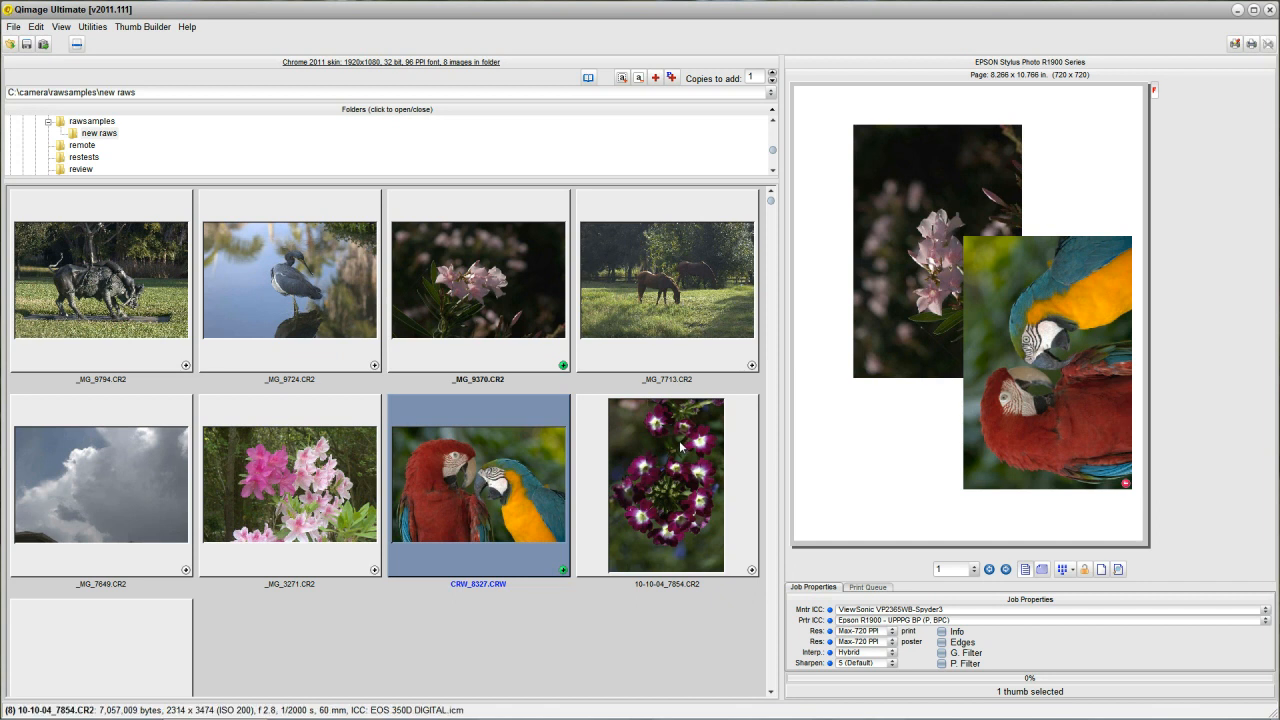
mouse_move(570, 378)
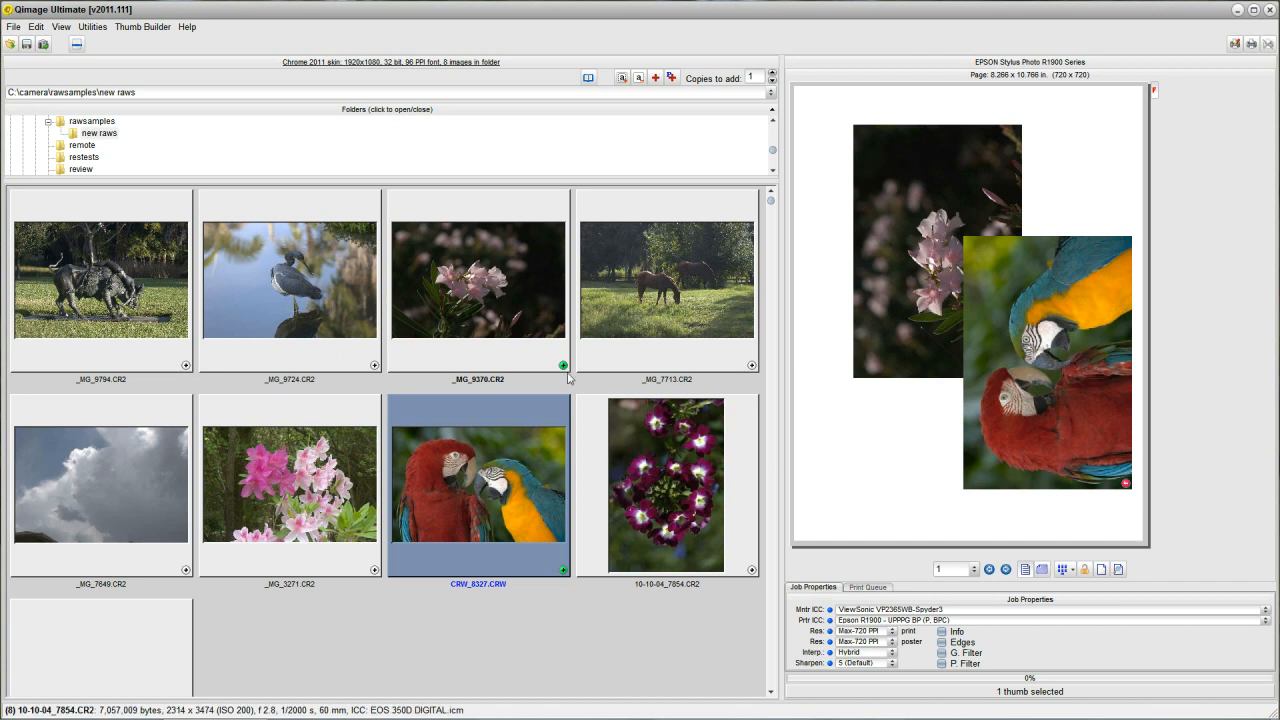
left_click(290, 285)
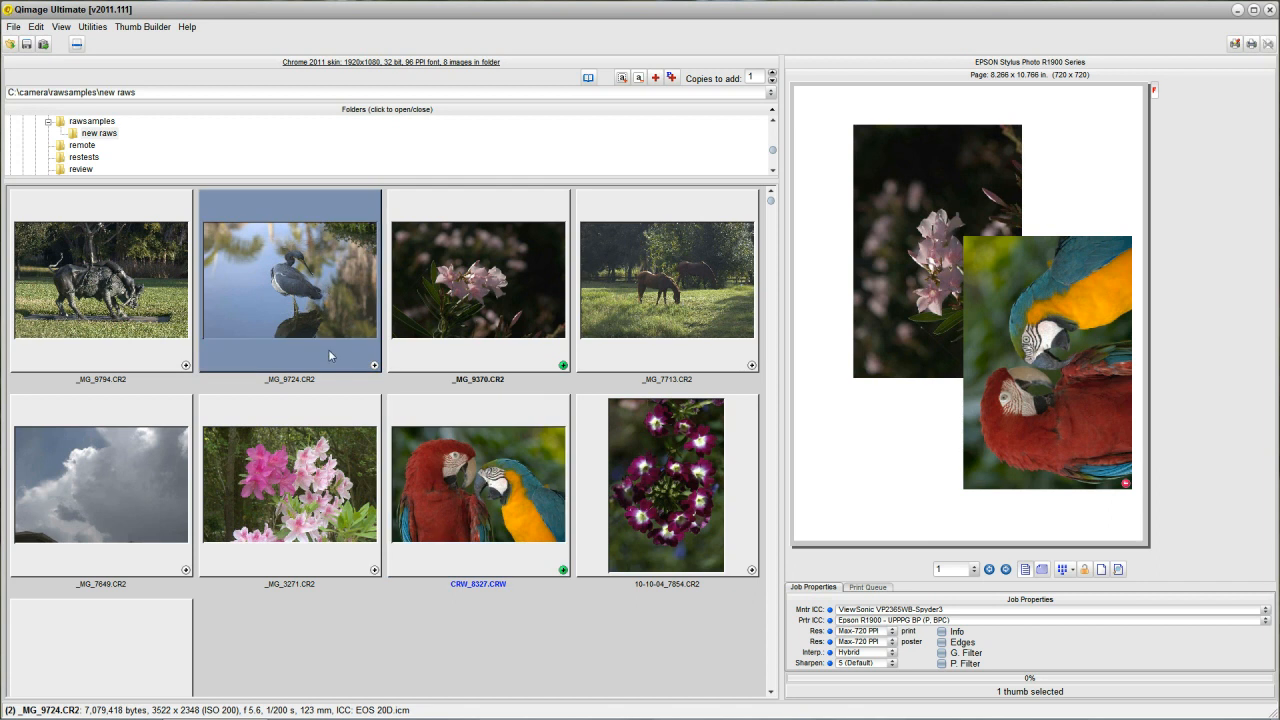
mouse_move(374, 361)
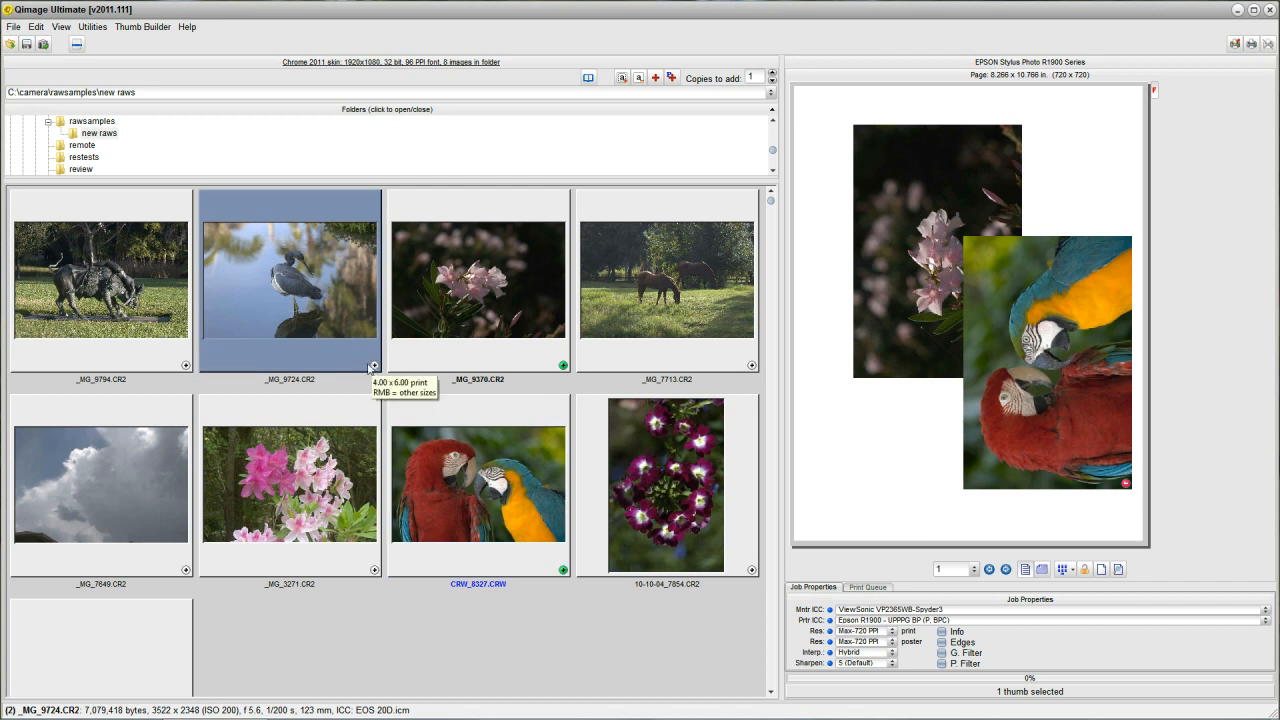
mouse_move(306, 313)
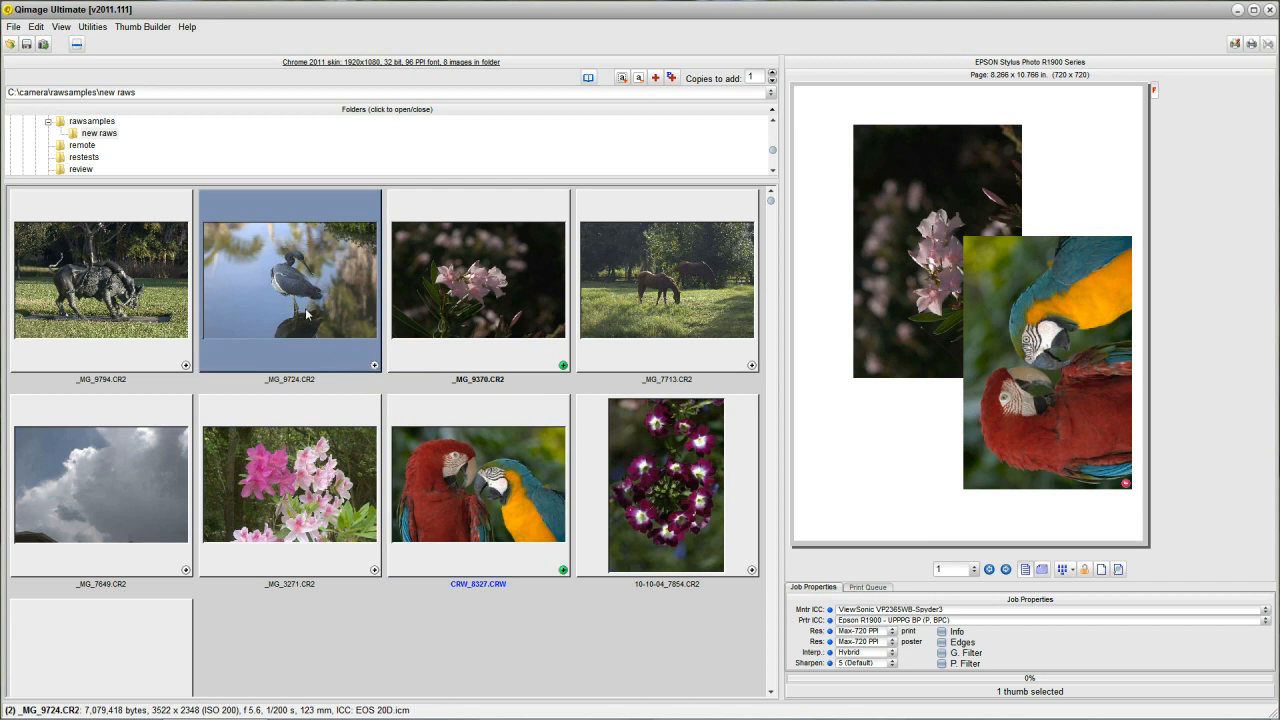
left_click(473, 285)
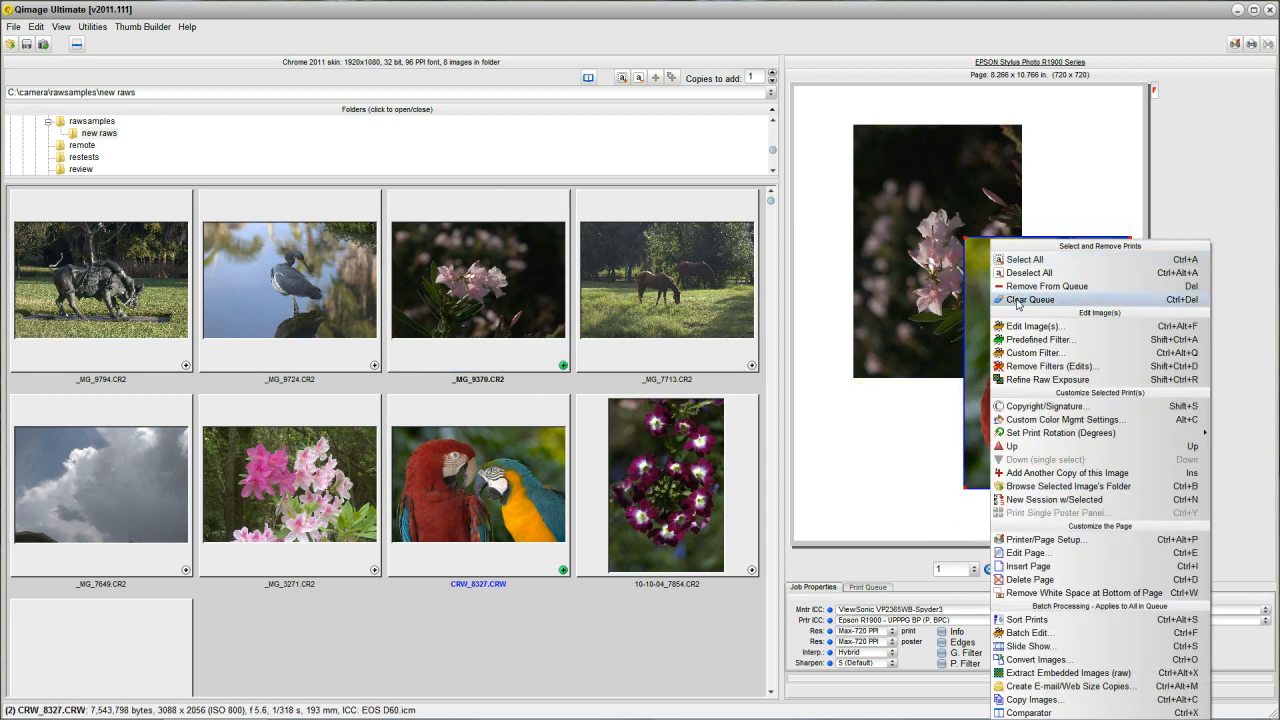
Step: Clear the print queue and open the View menu
left_click(1029, 299)
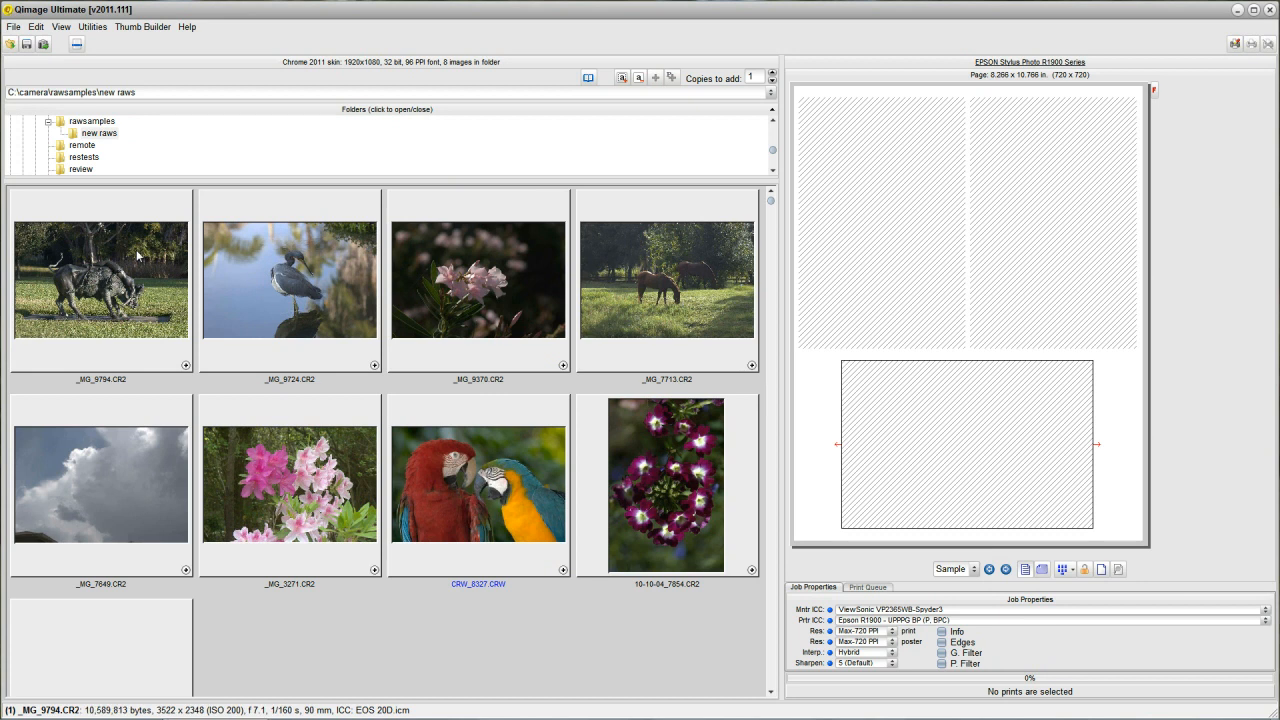
left_click(62, 26)
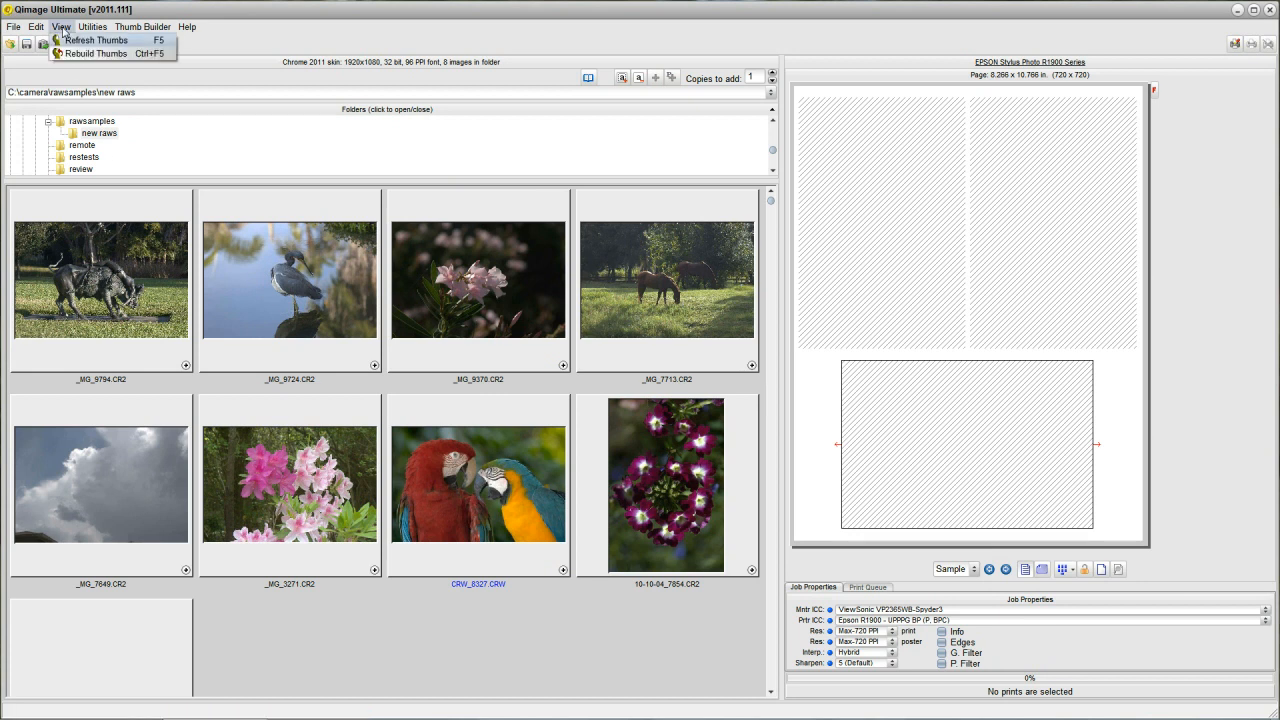
mouse_move(95, 54)
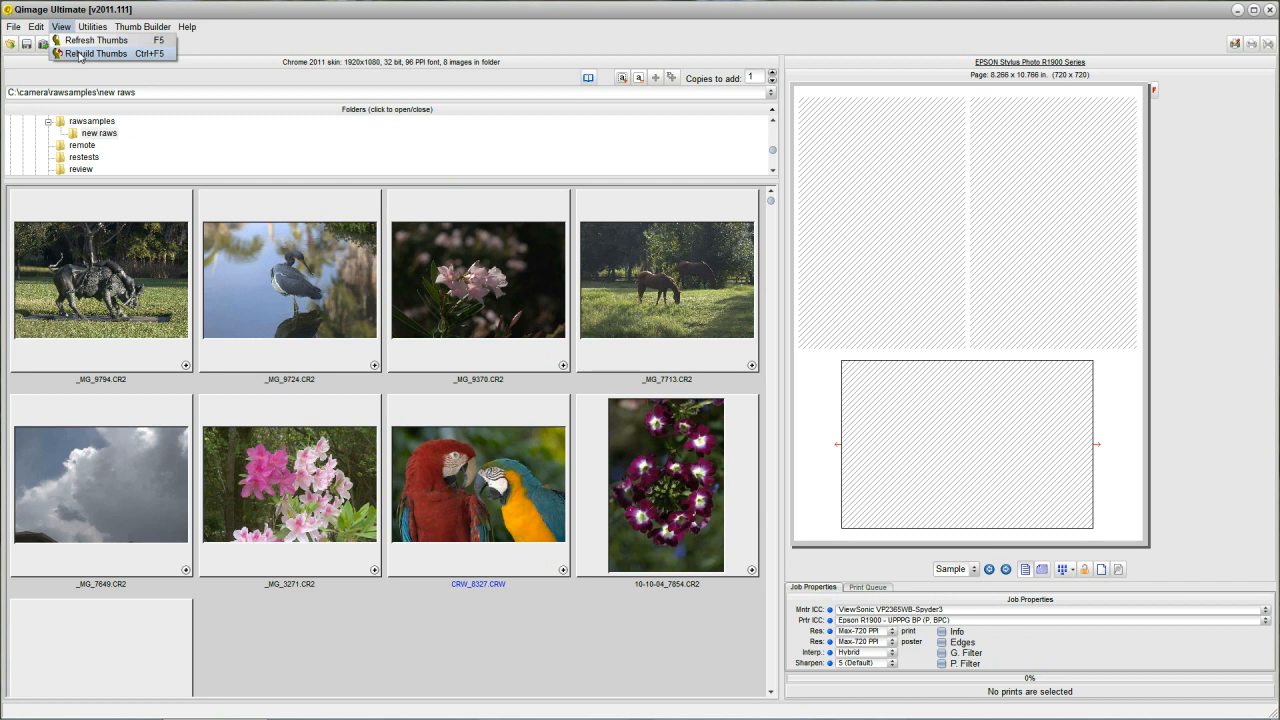
Step: Run Rebuild Thumbs for the eight RAW photos and dismiss the print size popup
left_click(91, 47)
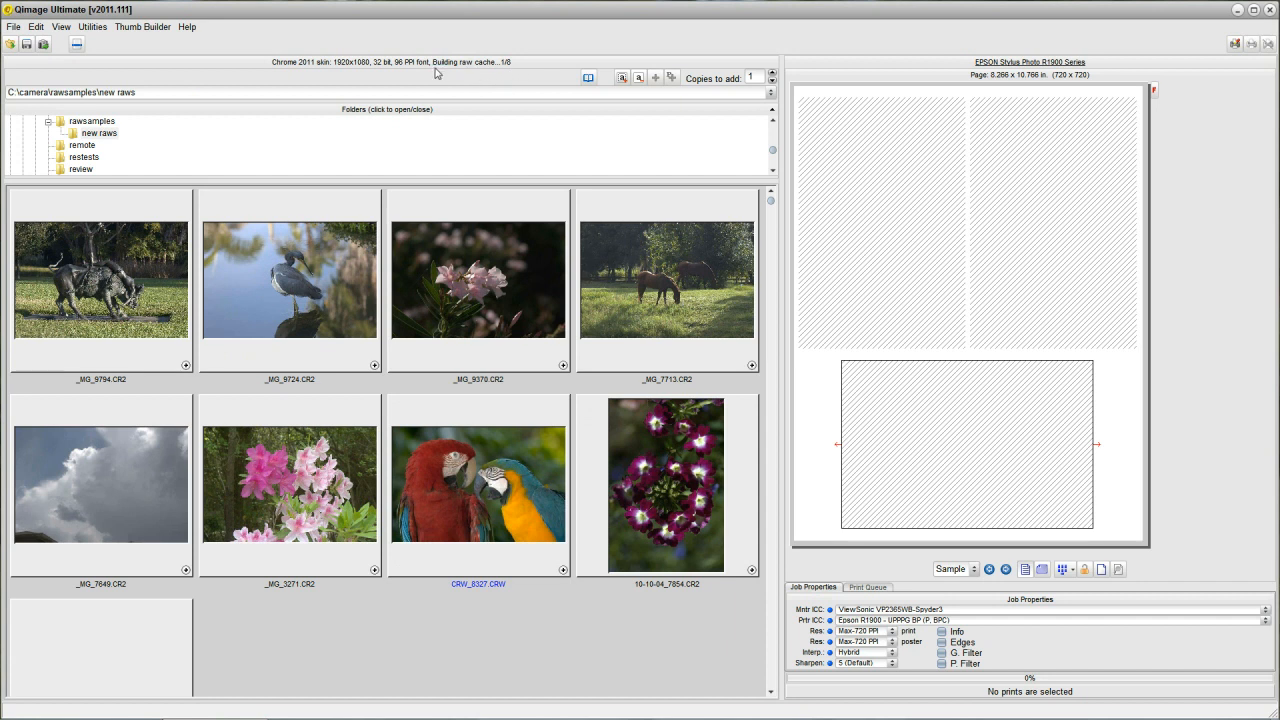
mouse_move(399, 189)
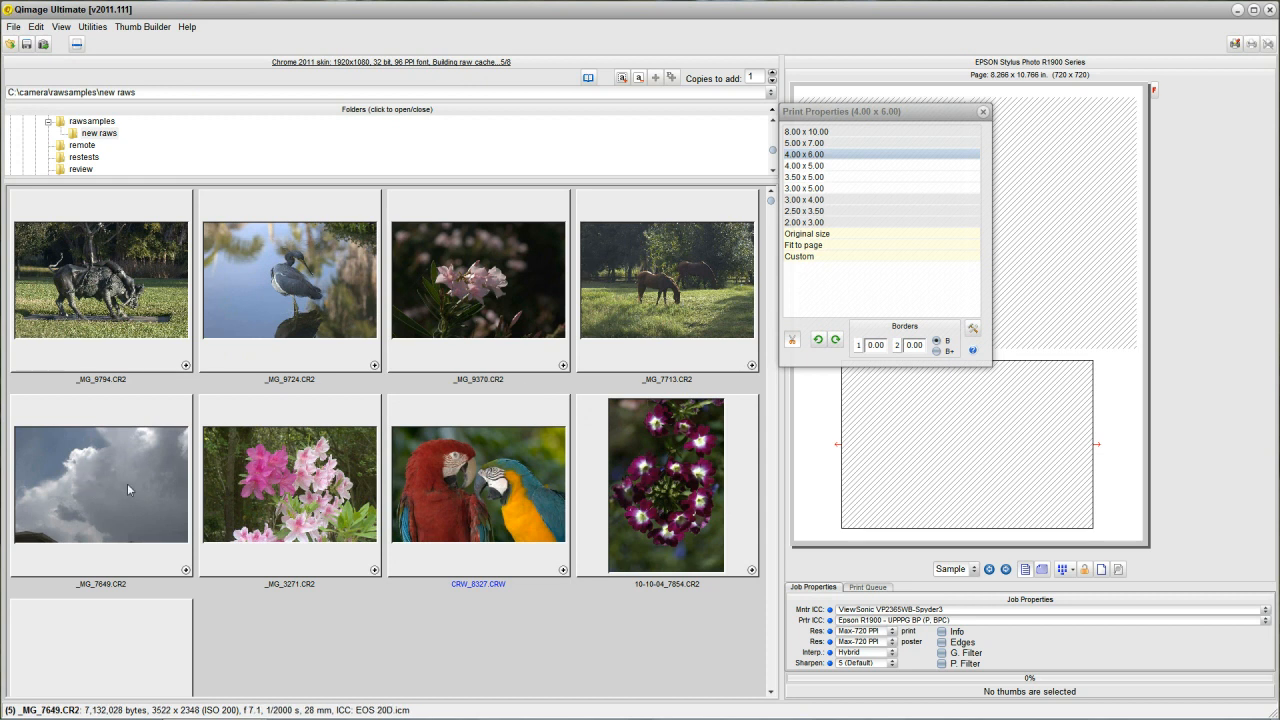
left_click(980, 113)
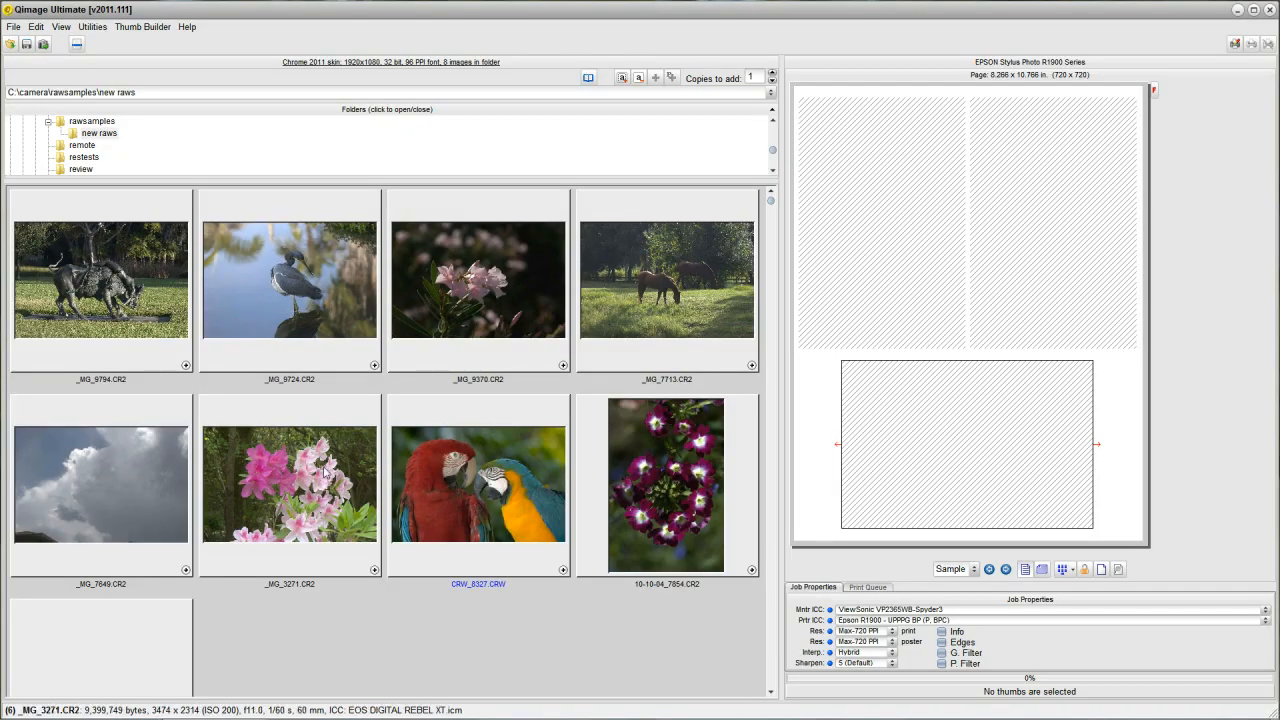
double_click(289, 487)
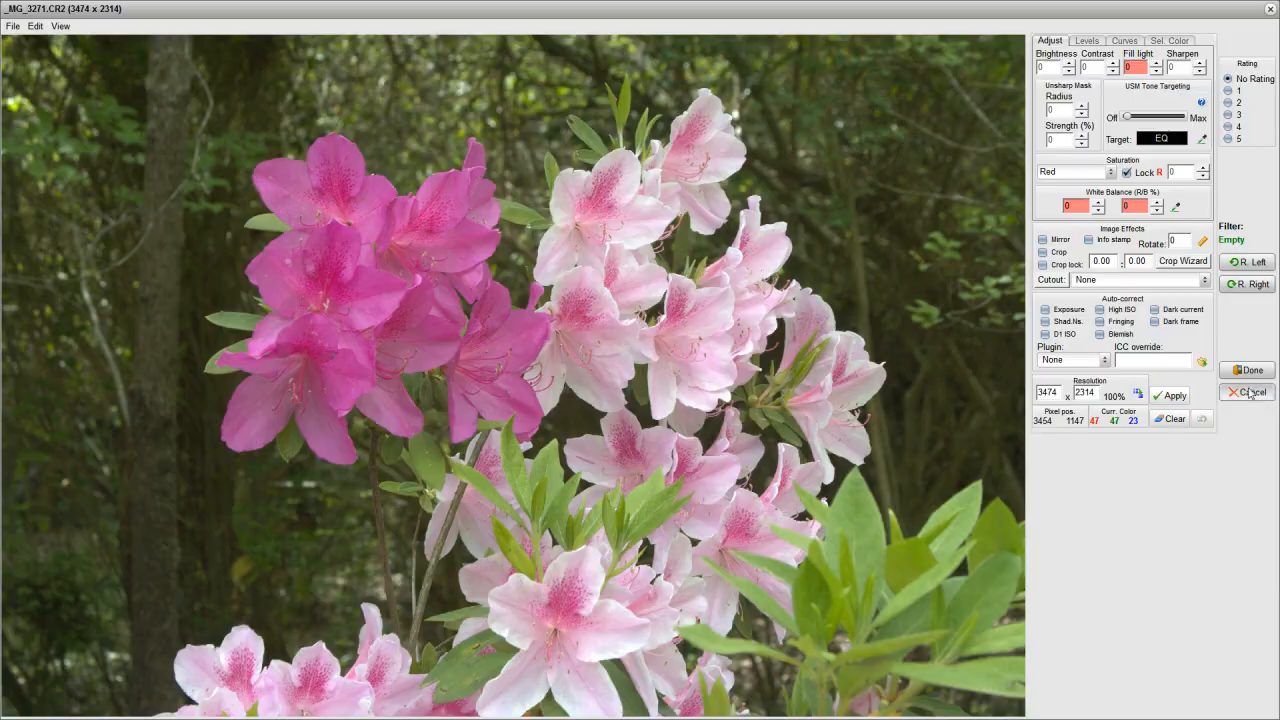
left_click(1250, 392)
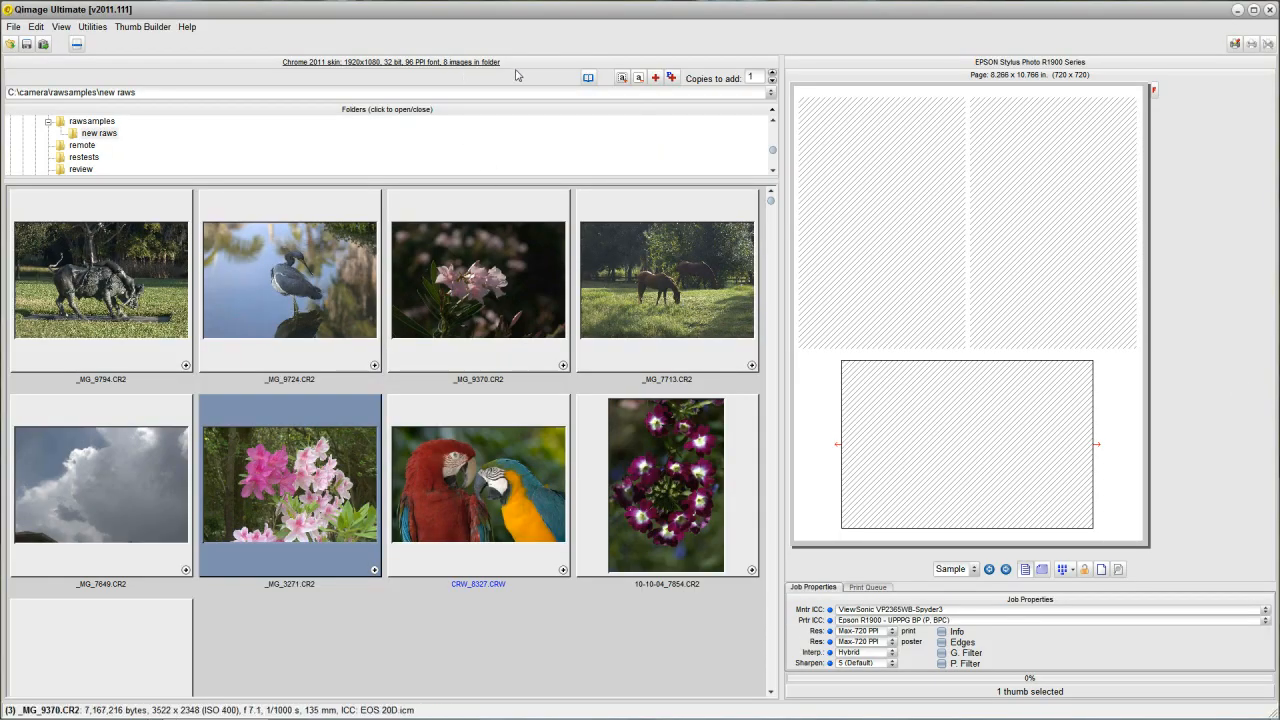
mouse_move(503, 88)
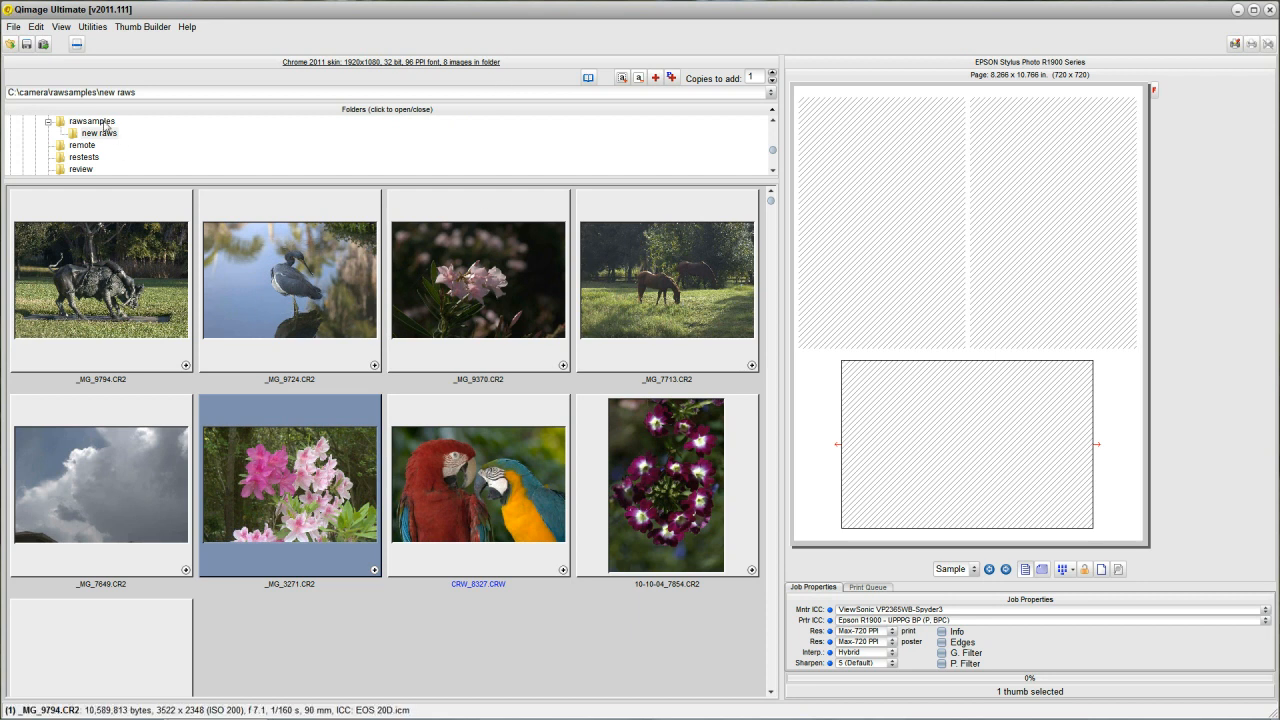
left_click(90, 120)
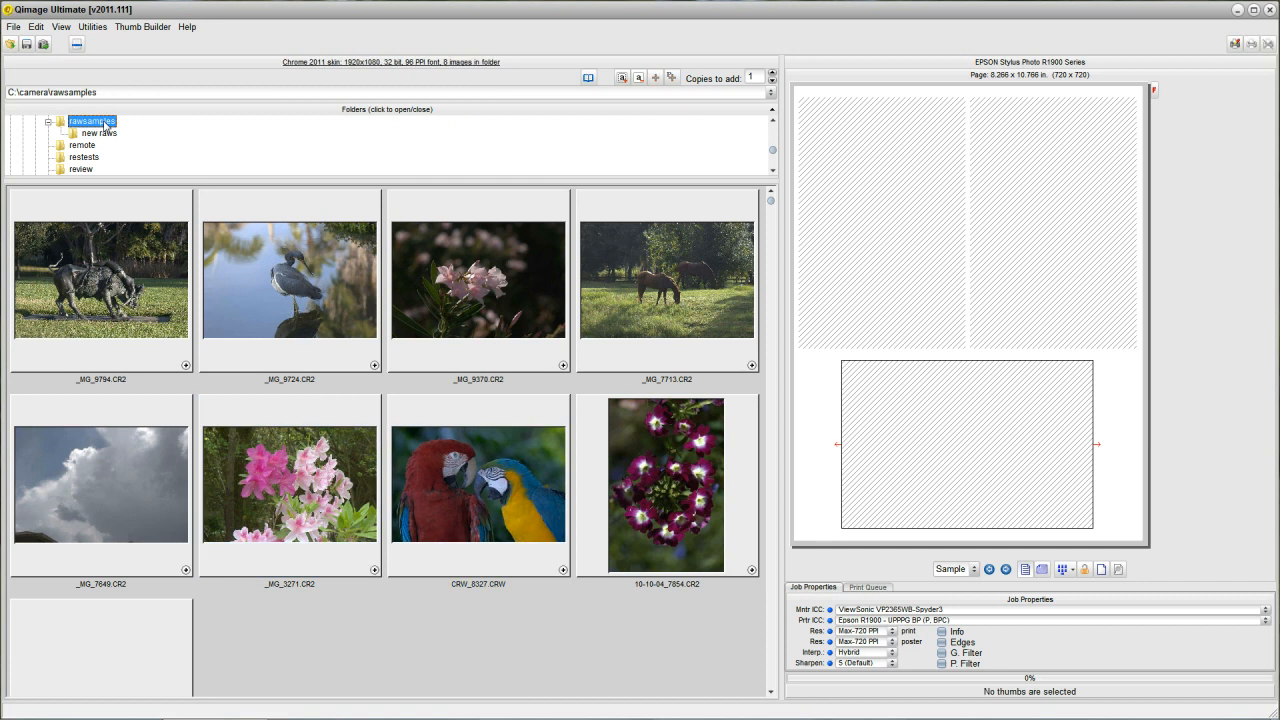
left_click(85, 157)
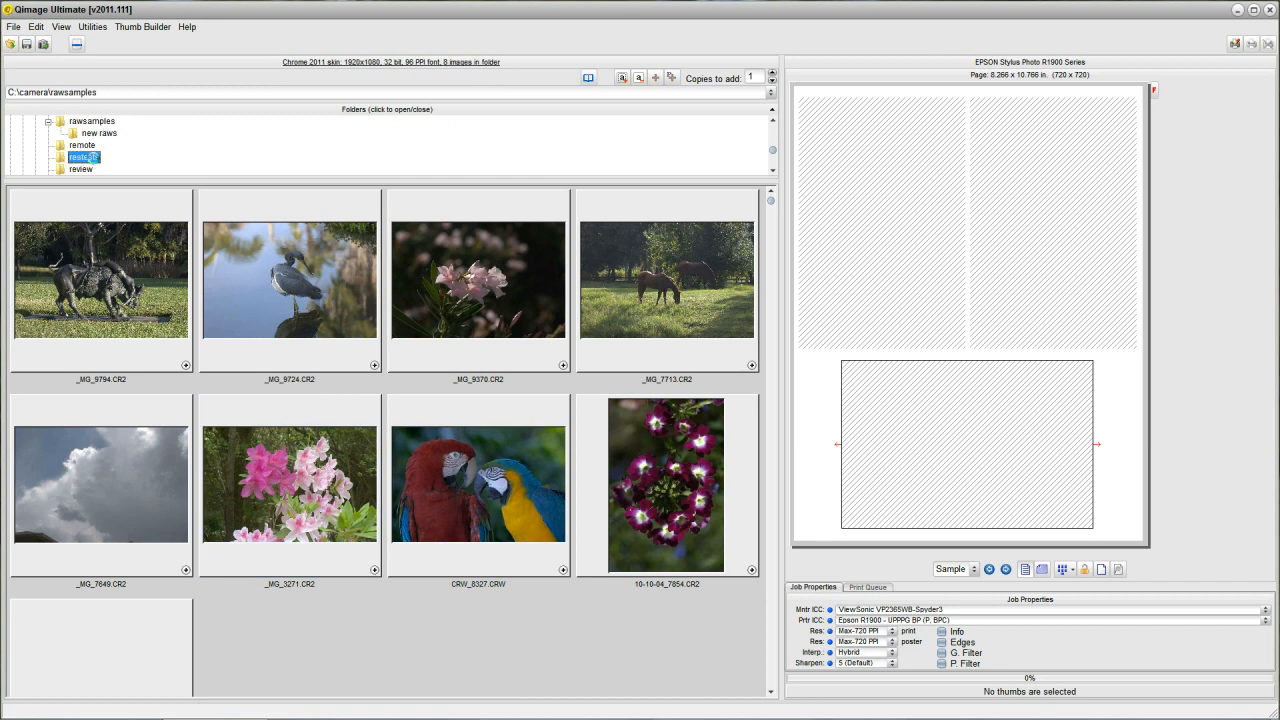
left_click(84, 157)
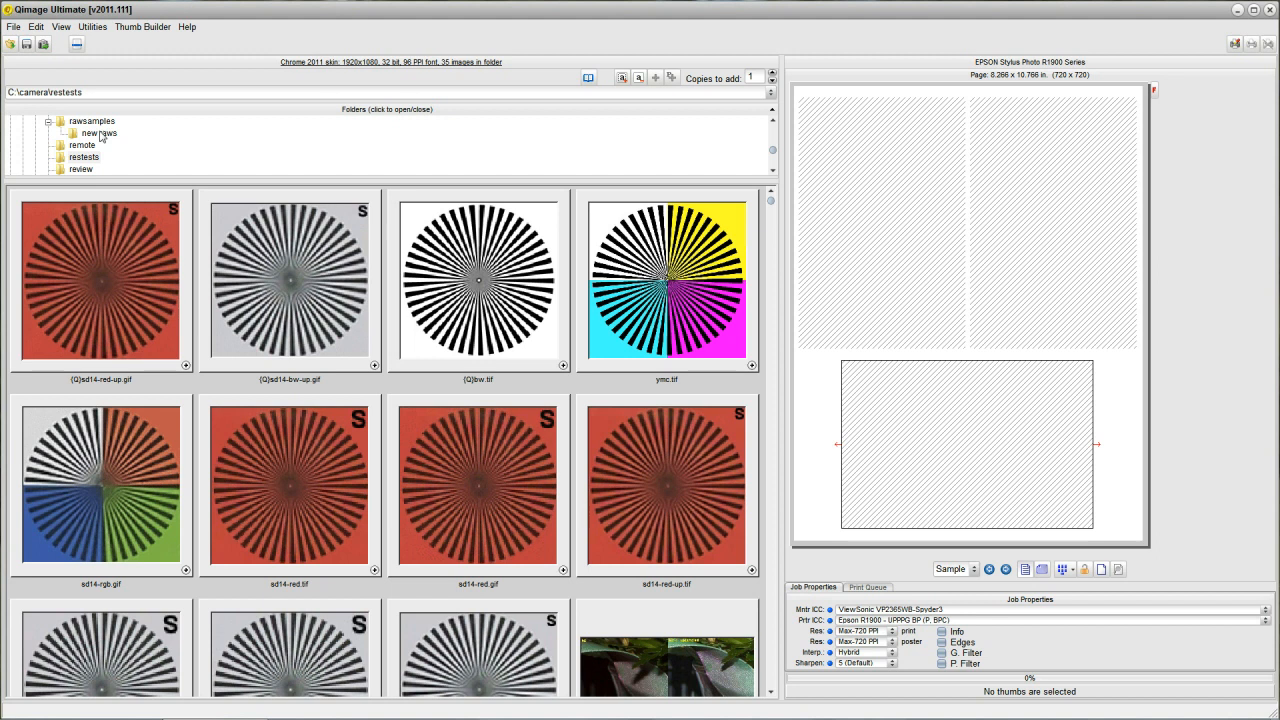
left_click(97, 133)
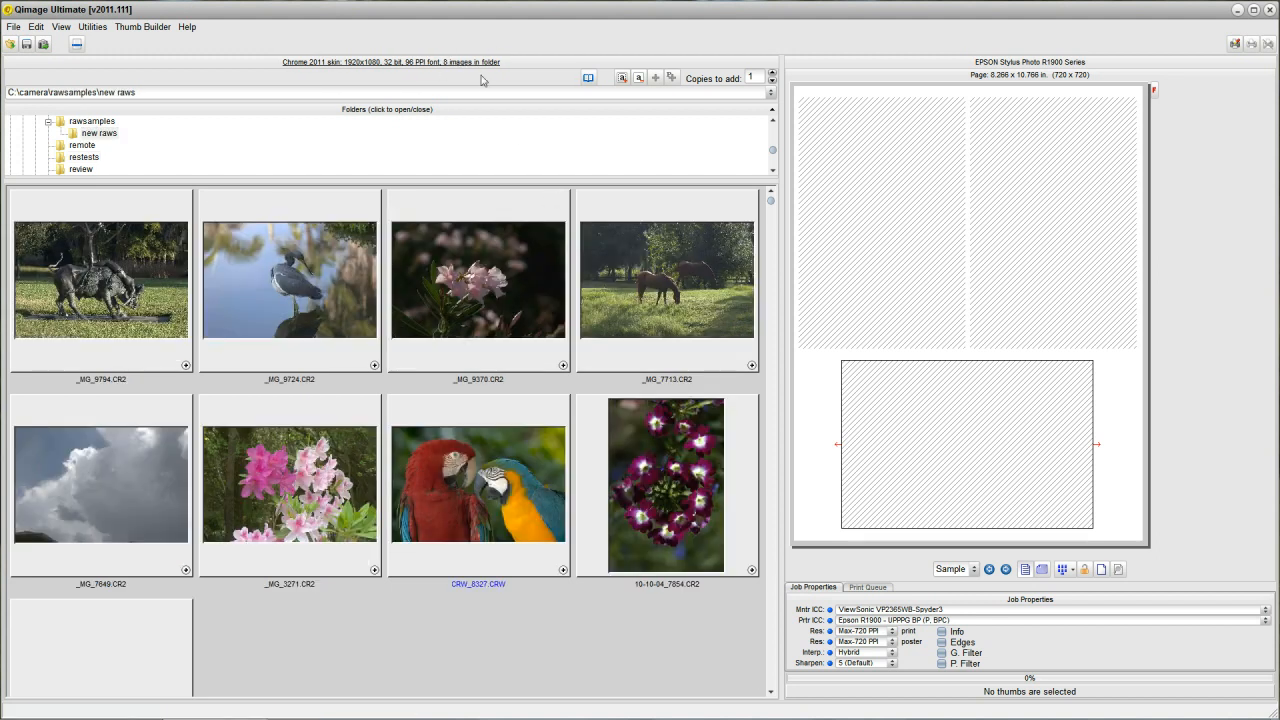
mouse_move(112, 478)
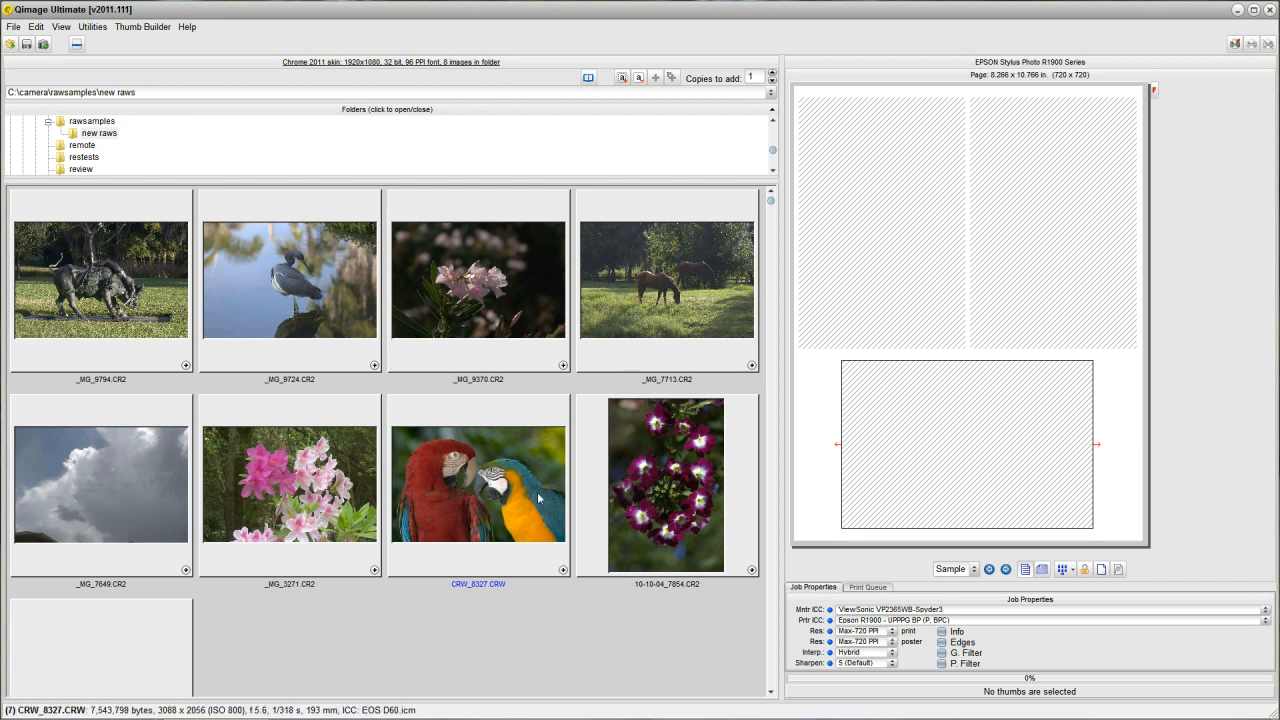
mouse_move(147, 420)
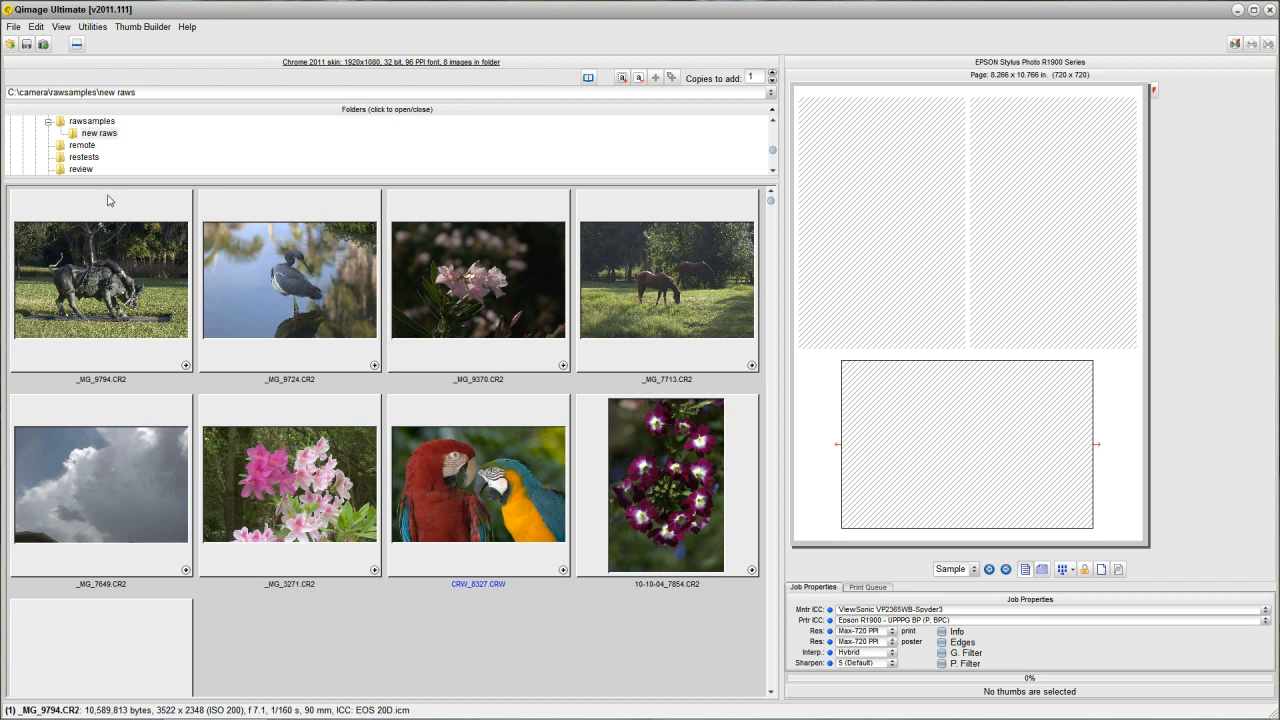
mouse_move(106, 136)
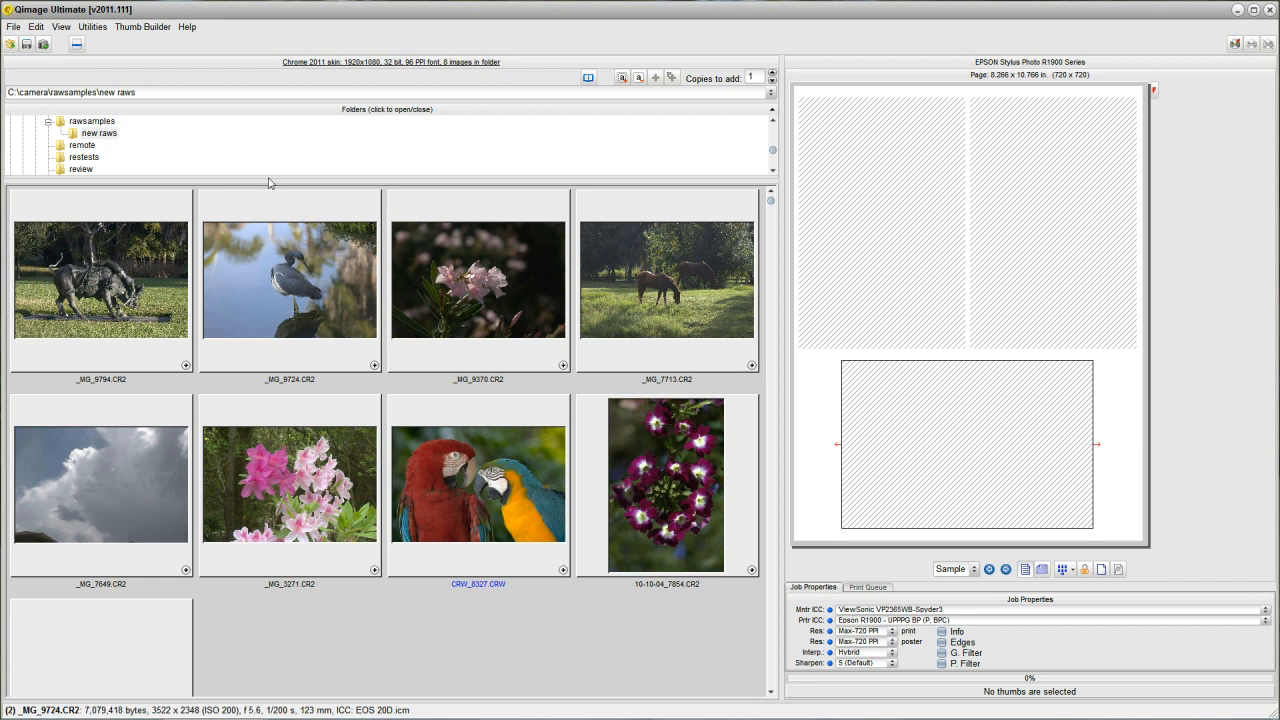
mouse_move(447, 74)
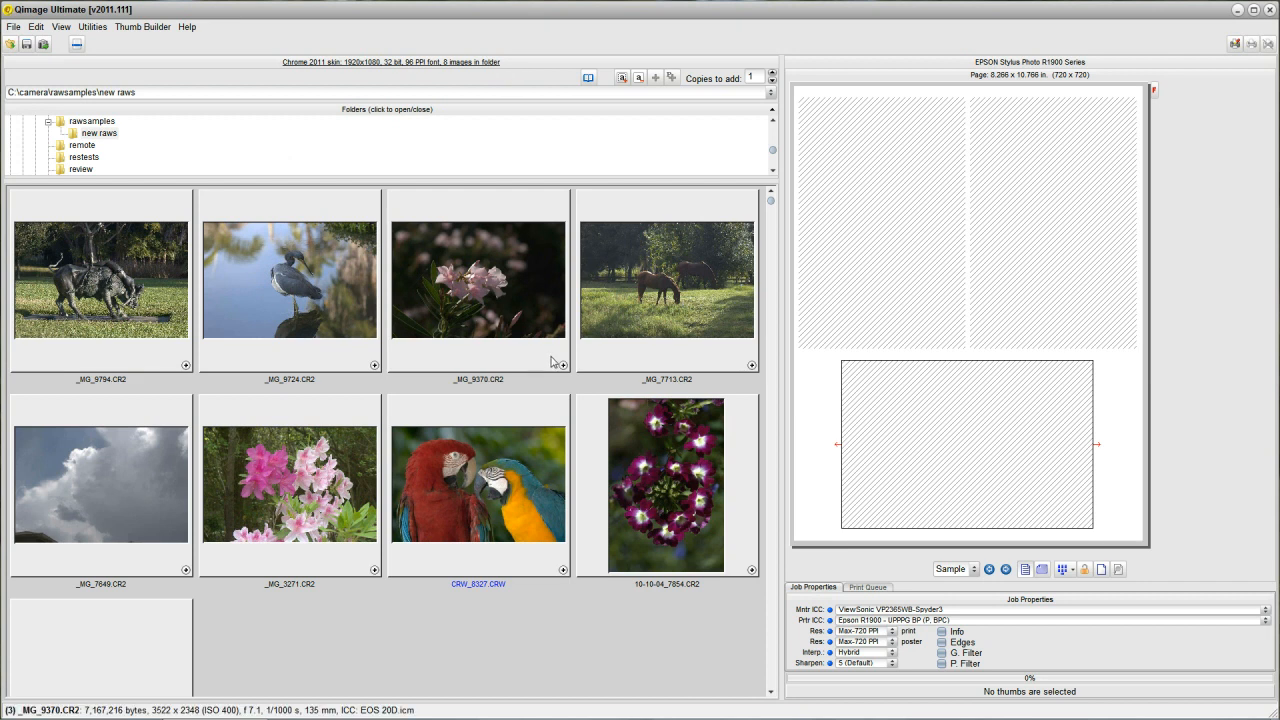
mouse_move(540, 310)
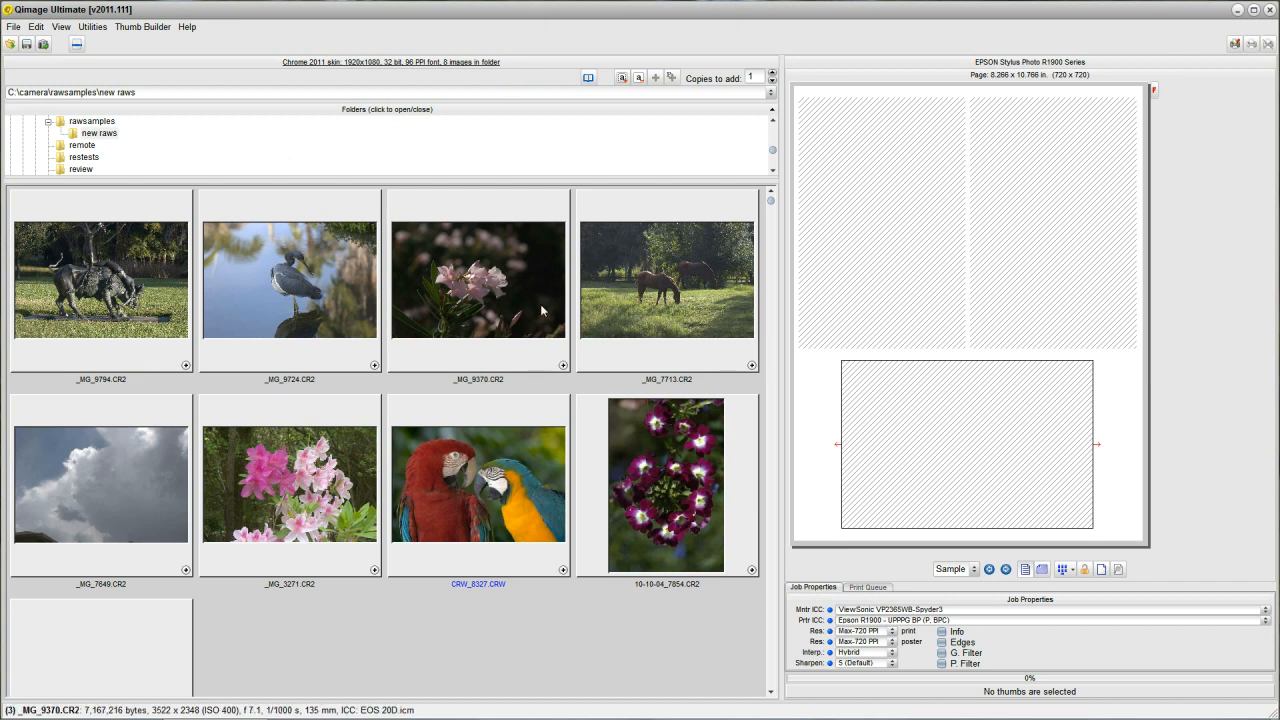
mouse_move(470, 338)
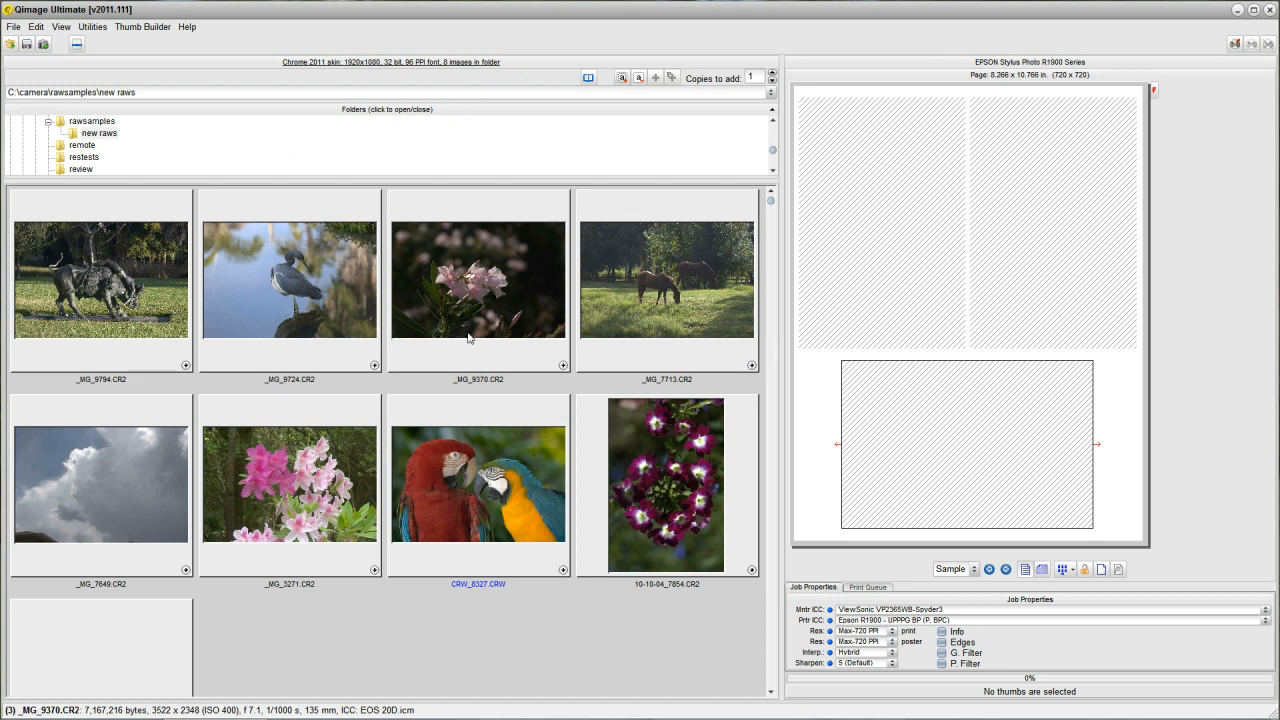
mouse_move(352, 281)
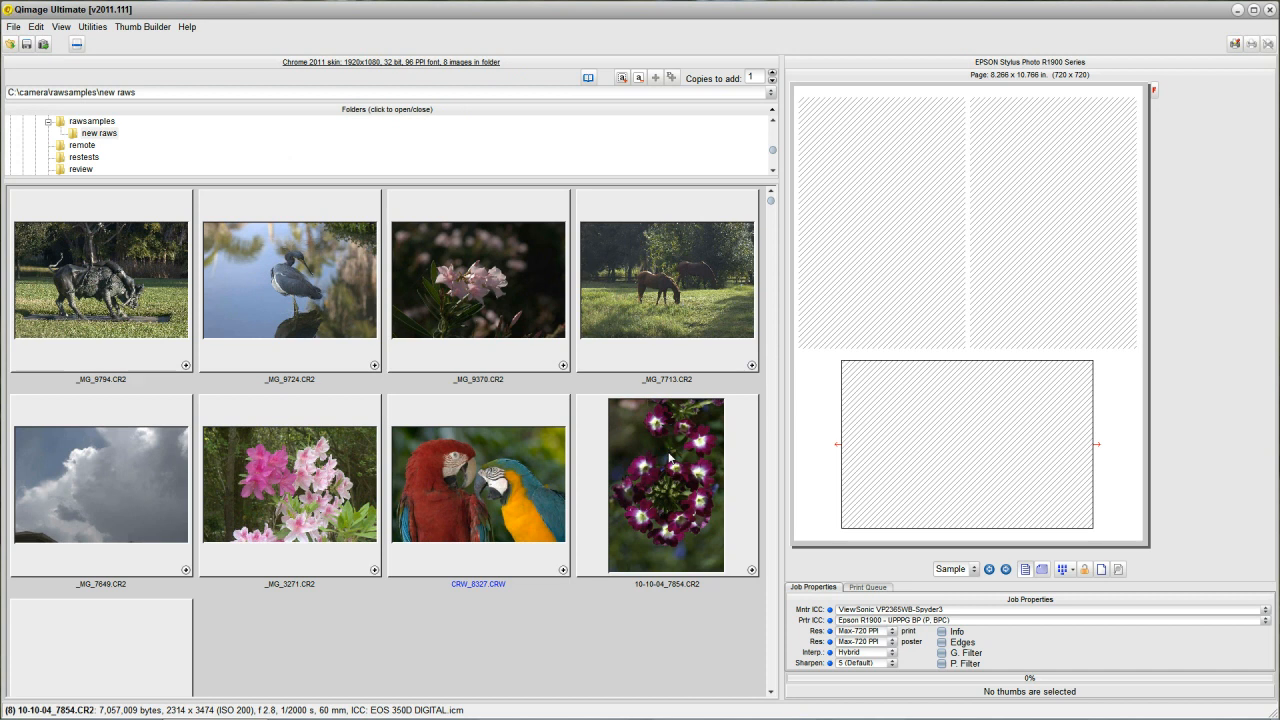
mouse_move(670, 460)
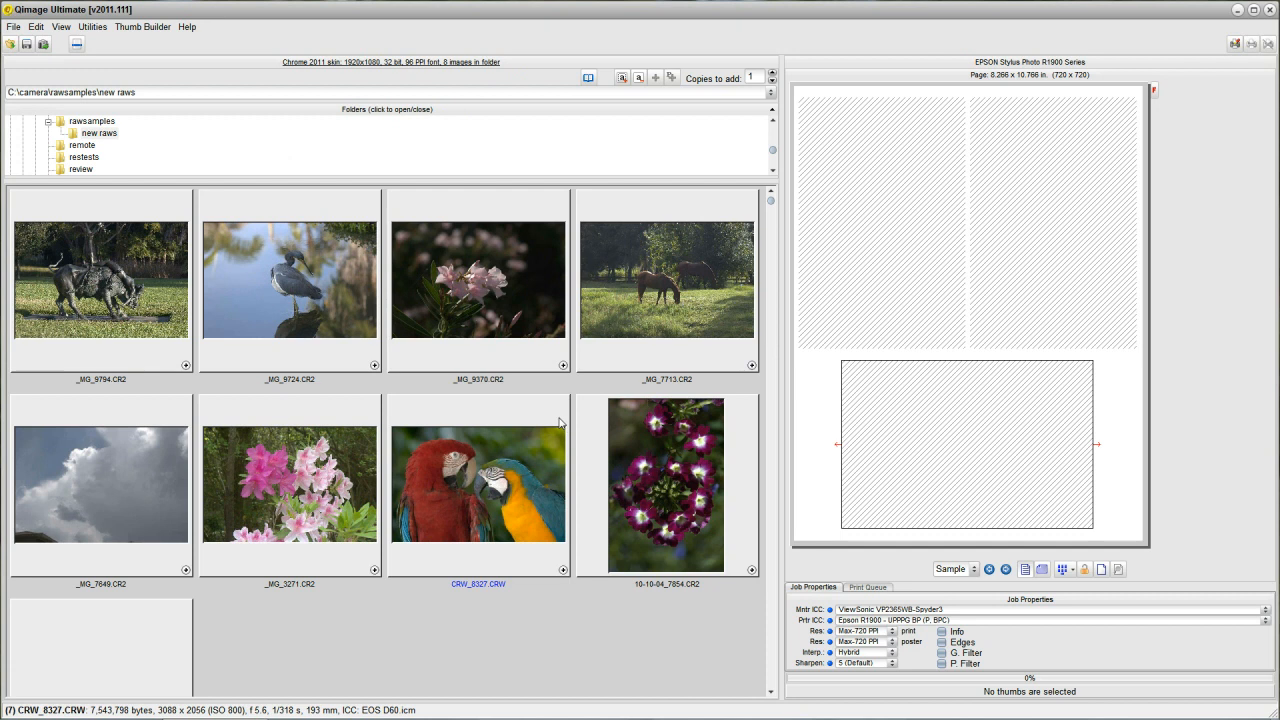
mouse_move(545, 417)
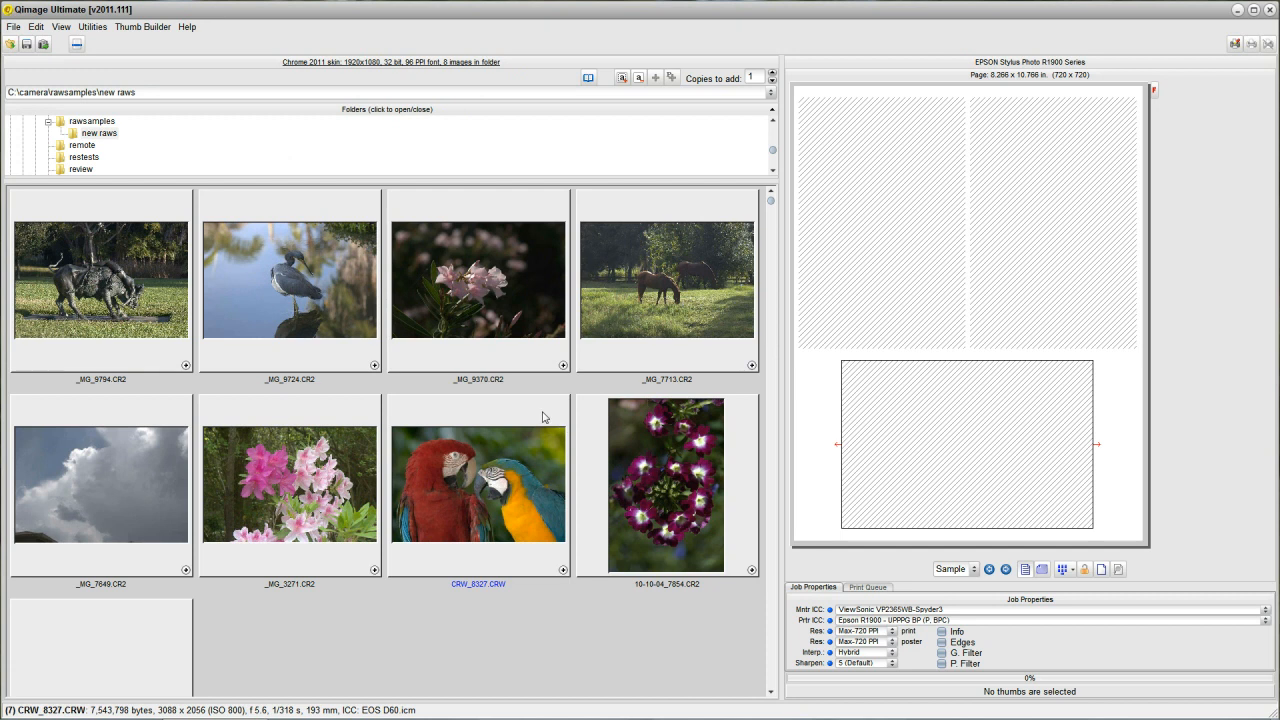